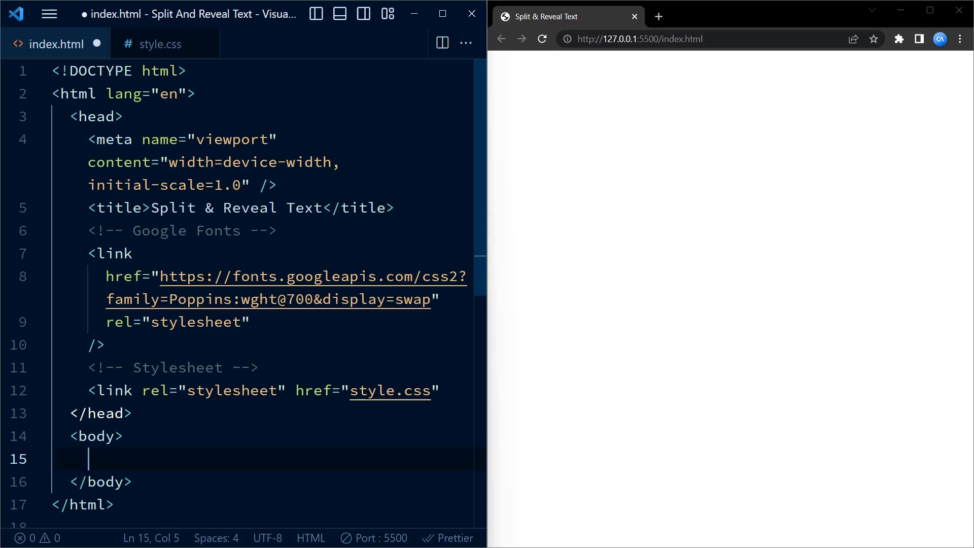
Step: Add a div.container holding a 'How Are You?' paragraph in index.html
text(.container">)
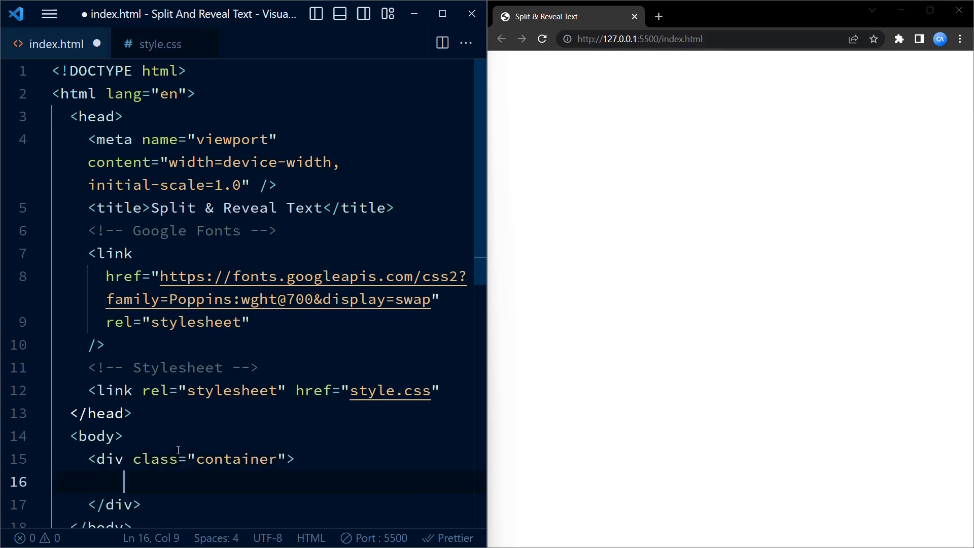
text(<)
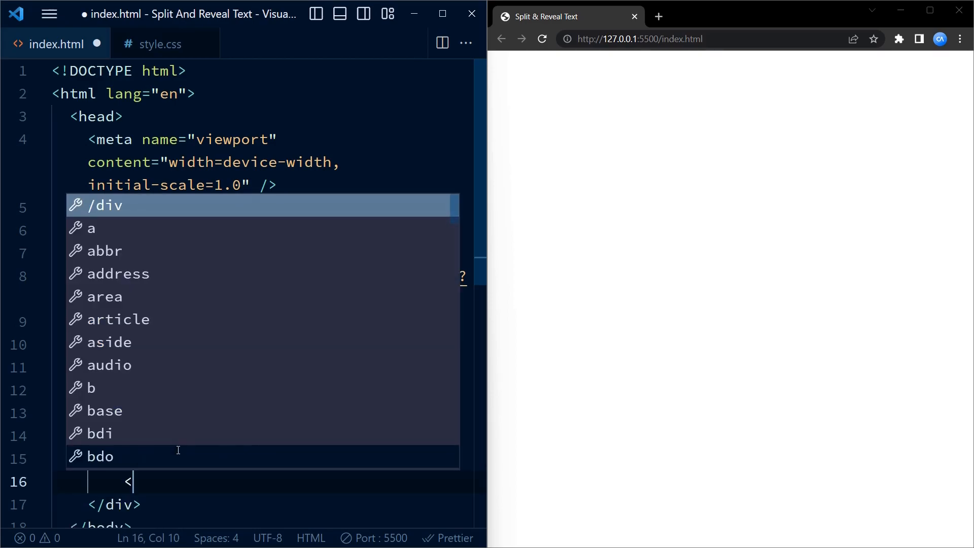
text(p)
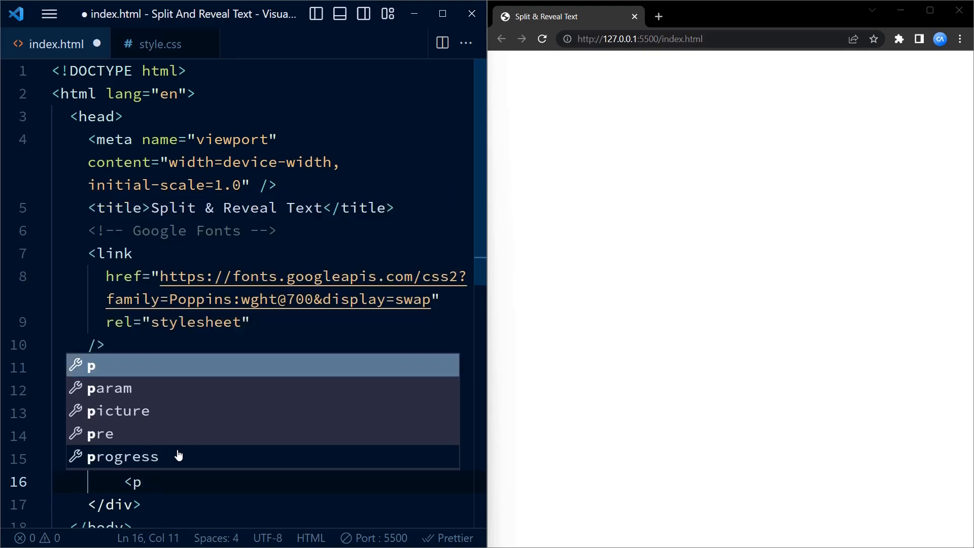
text(h</p>)
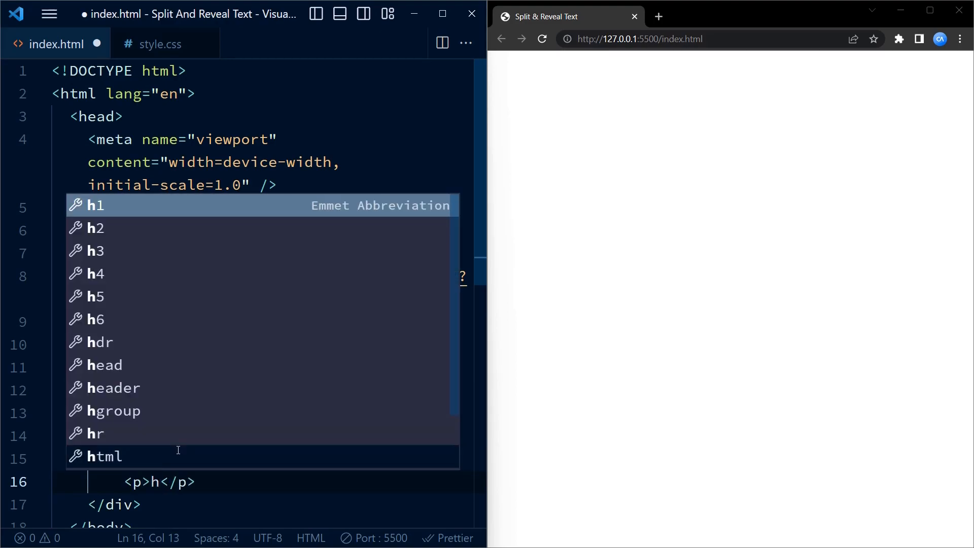
text(ow A)
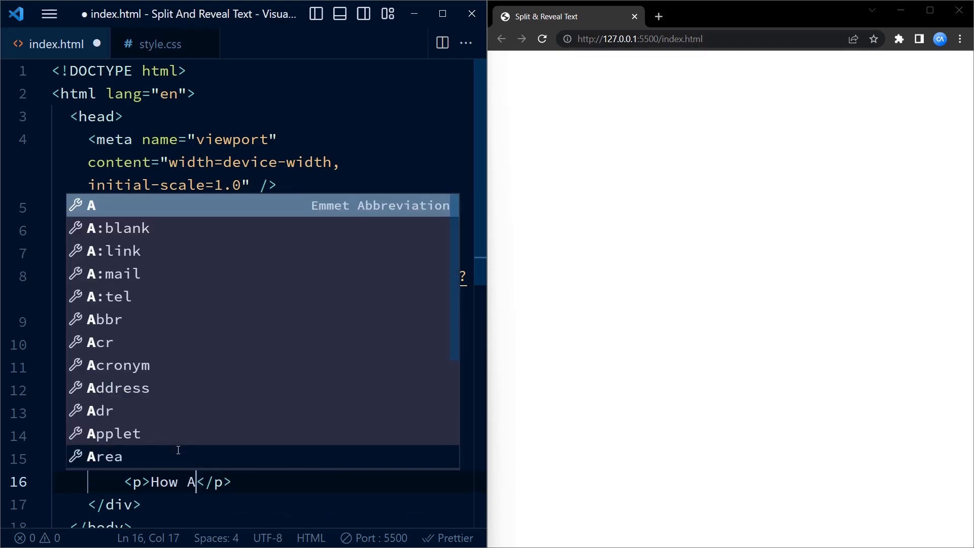
text(re You)
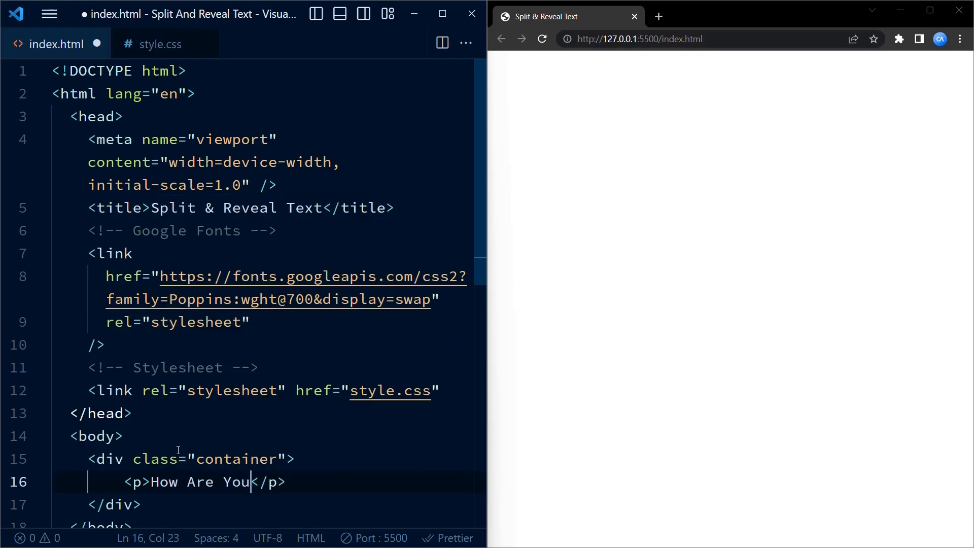
text(?)
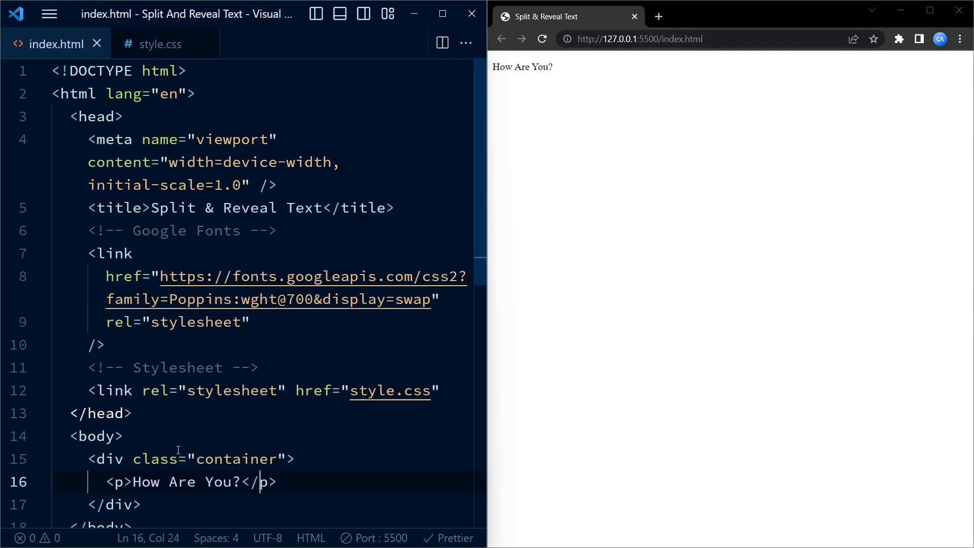
Step: Add two h1 'HELLO' headings inside the container and save so the preview shows them
text(<h)
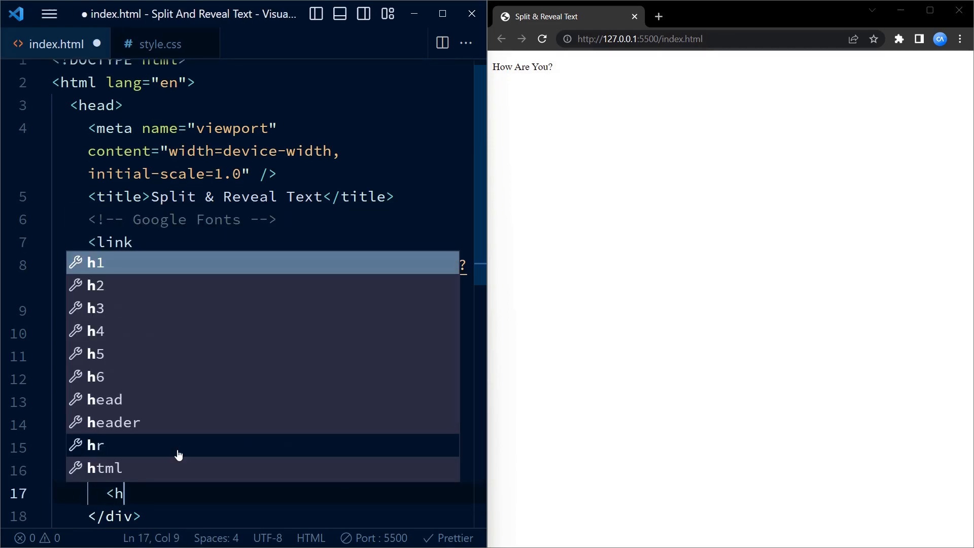
click(94, 262)
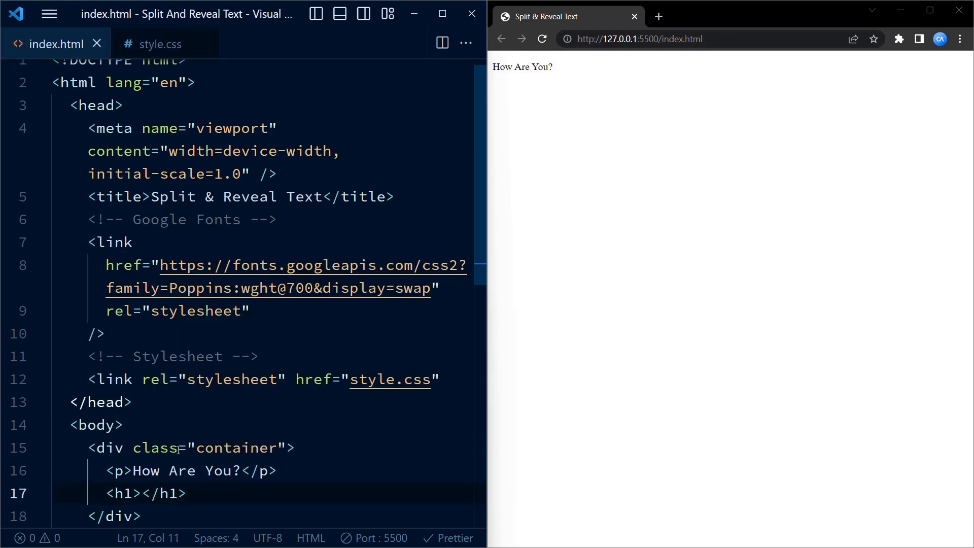
text(HELLO)
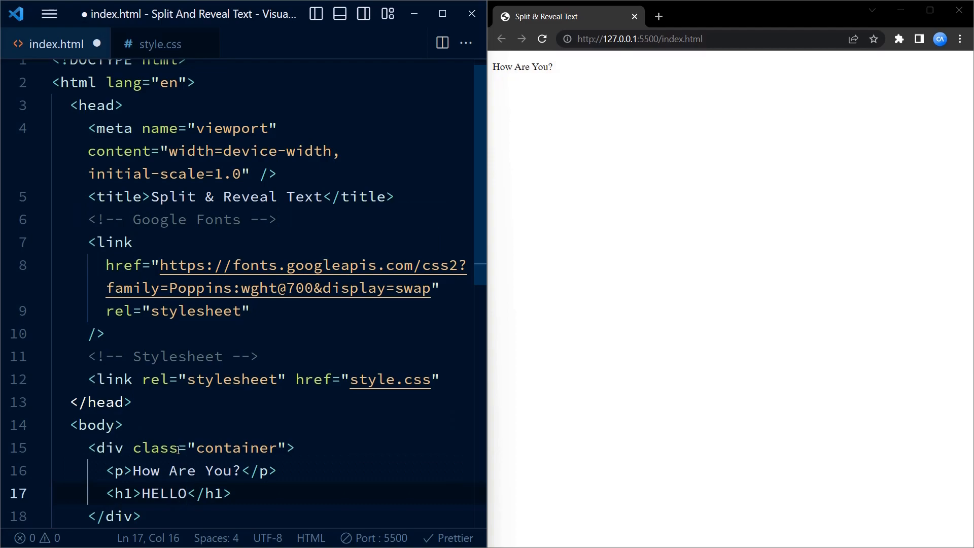
key(enter)
text(<h1></h1>)
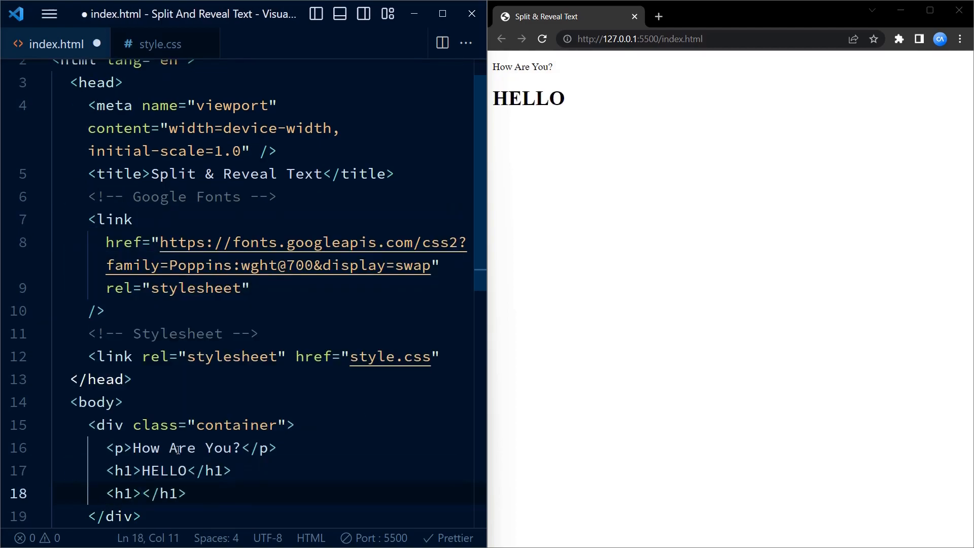
text(HELLO)
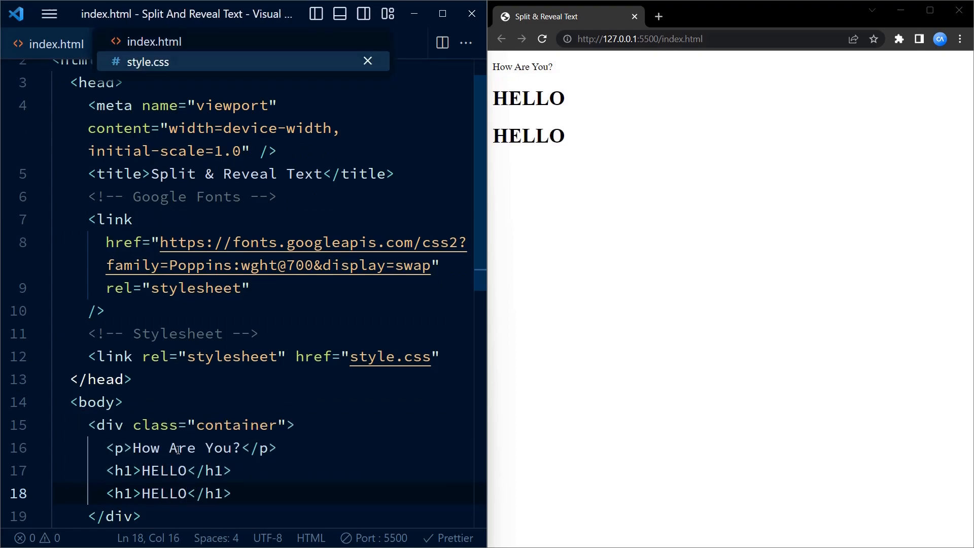
Step: In style.css add a * rule: padding 0, margin 0, border-box sizing, 'Poppins', sans-serif font
click(148, 62)
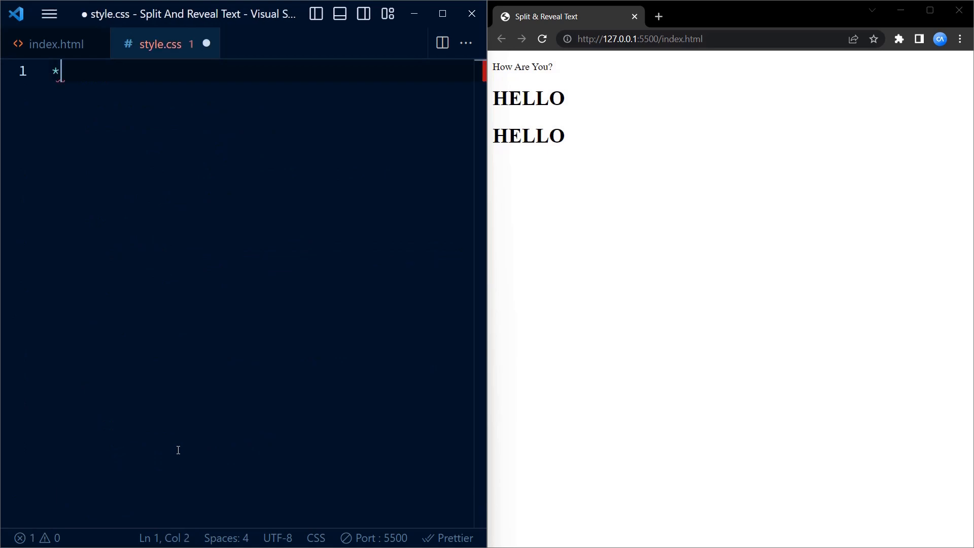
text({)
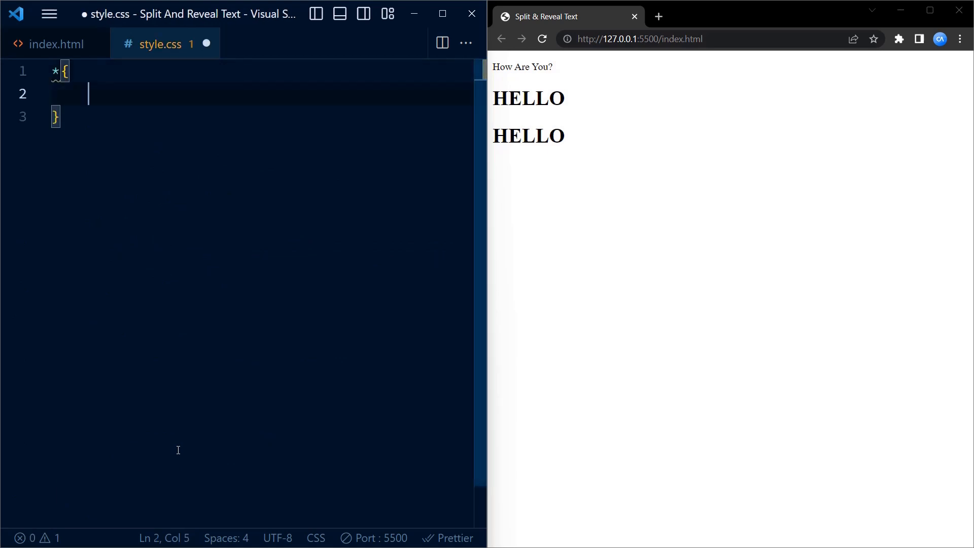
text(padding: 0;)
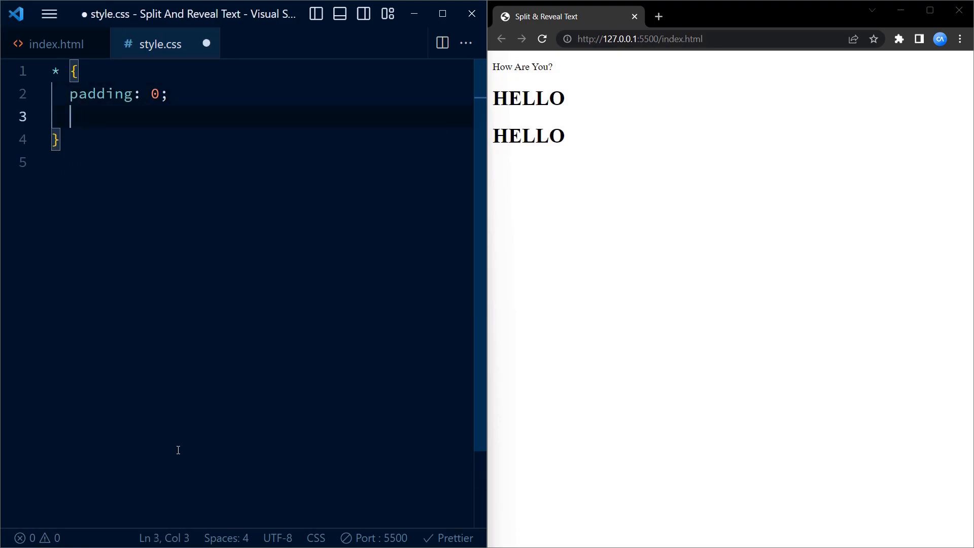
text(margin: 0;)
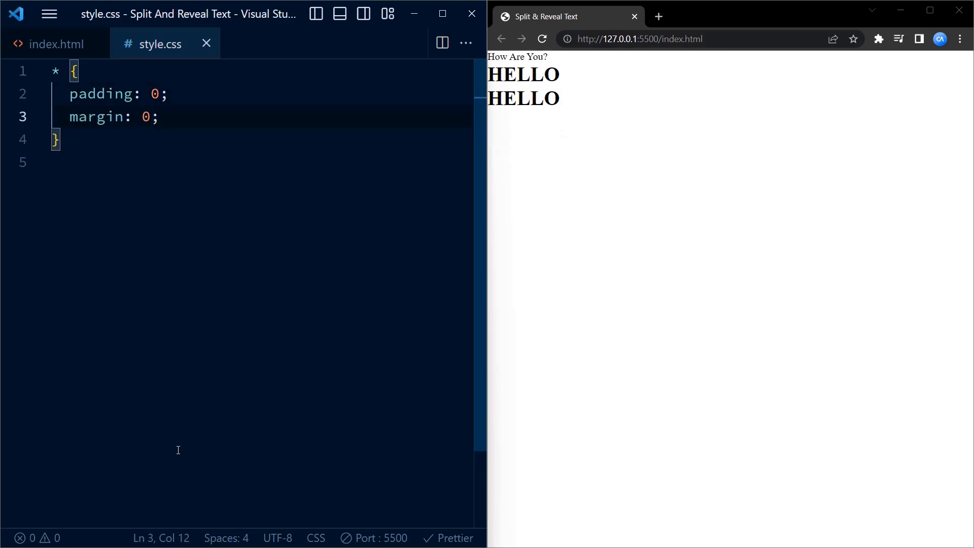
text(box-sizing: border-box;)
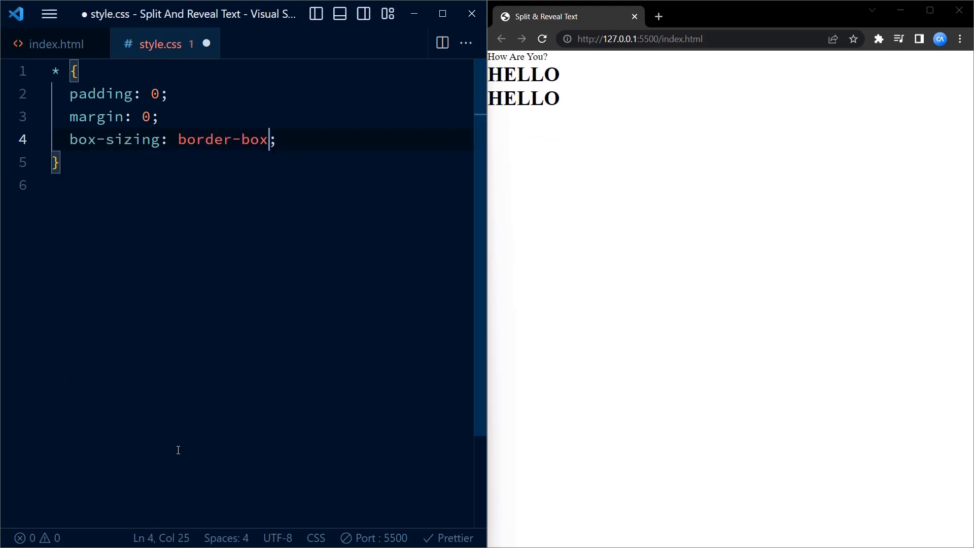
text(font-family: "";)
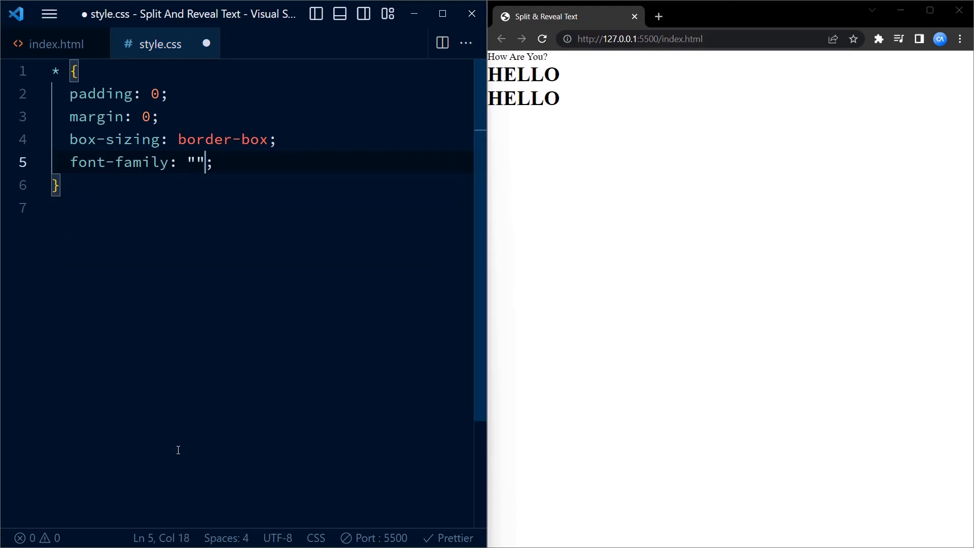
text(Popp)
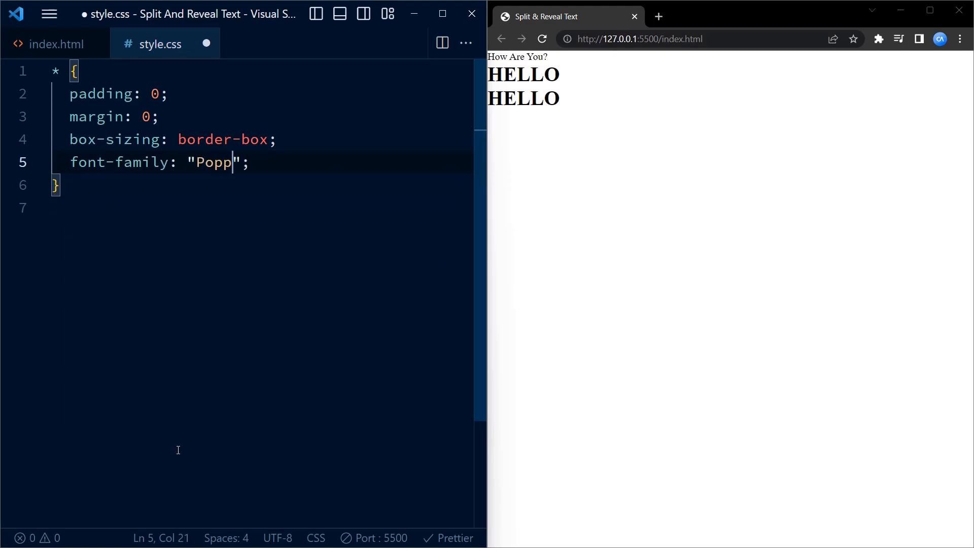
text(ins",s)
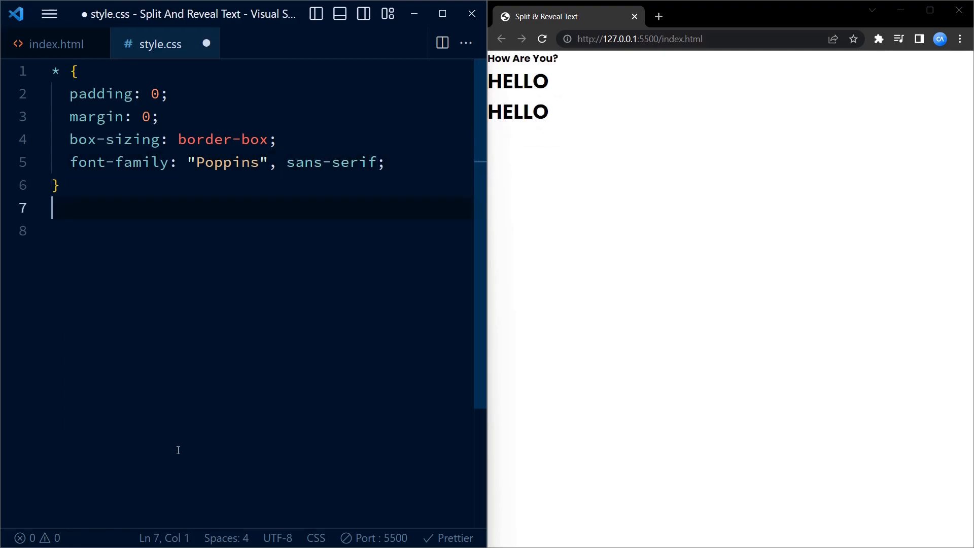
text(body{)
click(261, 230)
text(background-color: #0;)
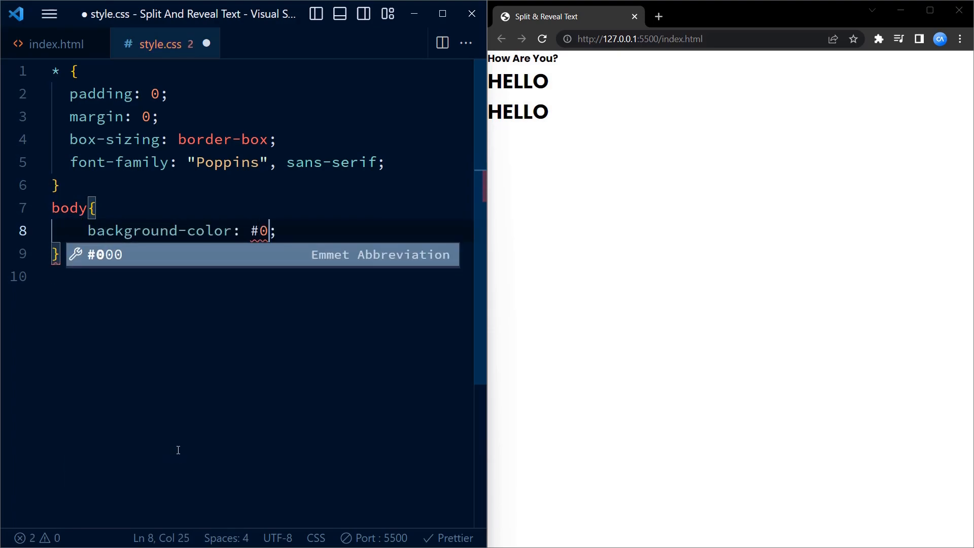
Step: Give body a #0a0a0a background and begin an empty .container rule
text(a0a0a)
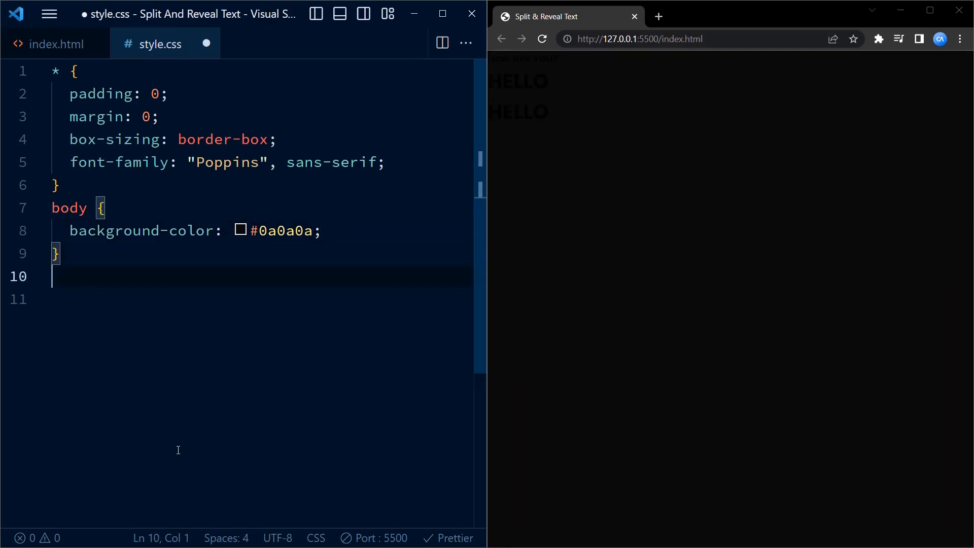
text(.conta)
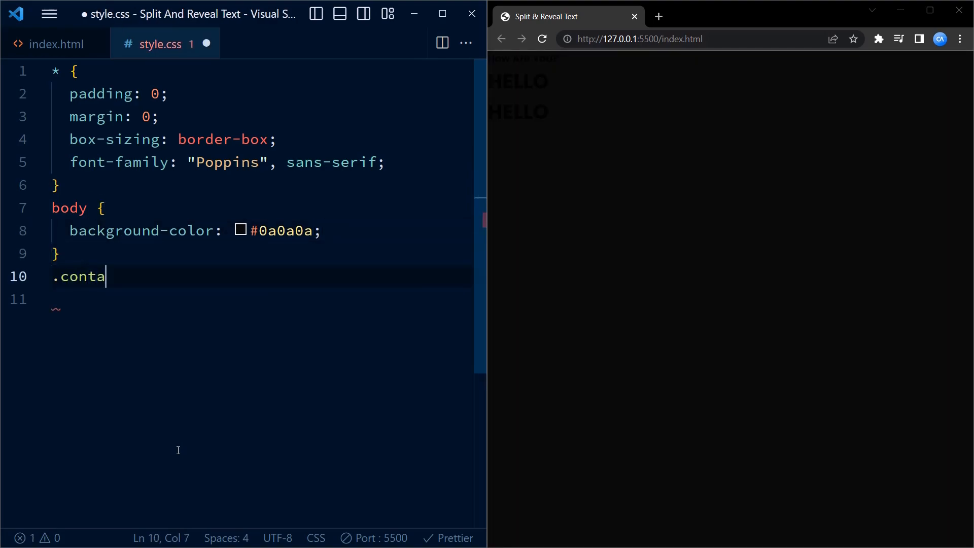
Step: Position .container absolutely at left 50%, top 50% with translate(-50%, -50%)
text(iner{)
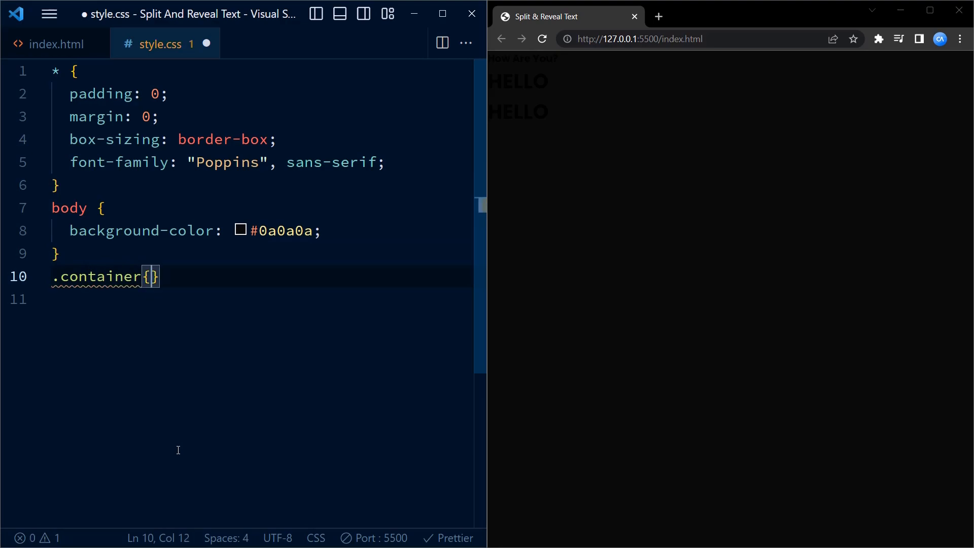
text(position: absolute;)
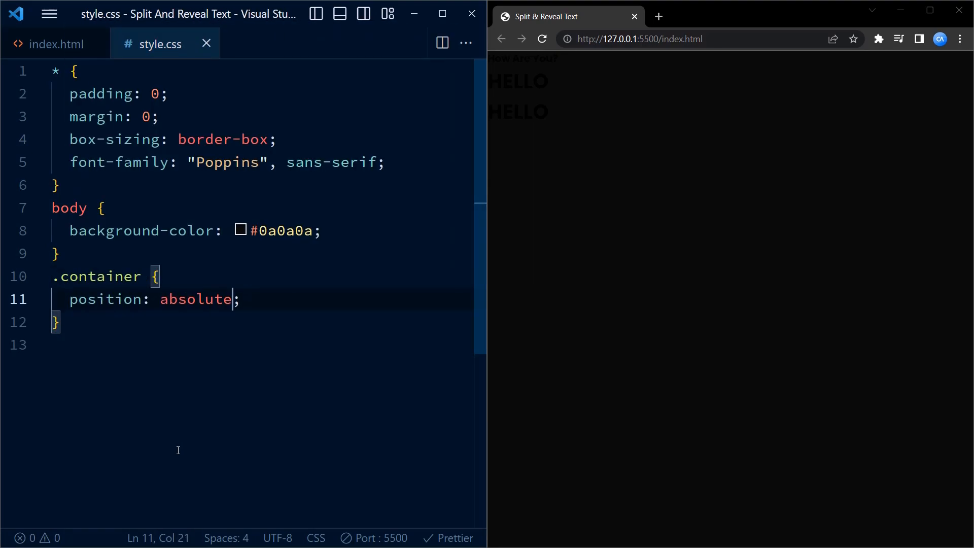
key(enter)
text(transform: translate();)
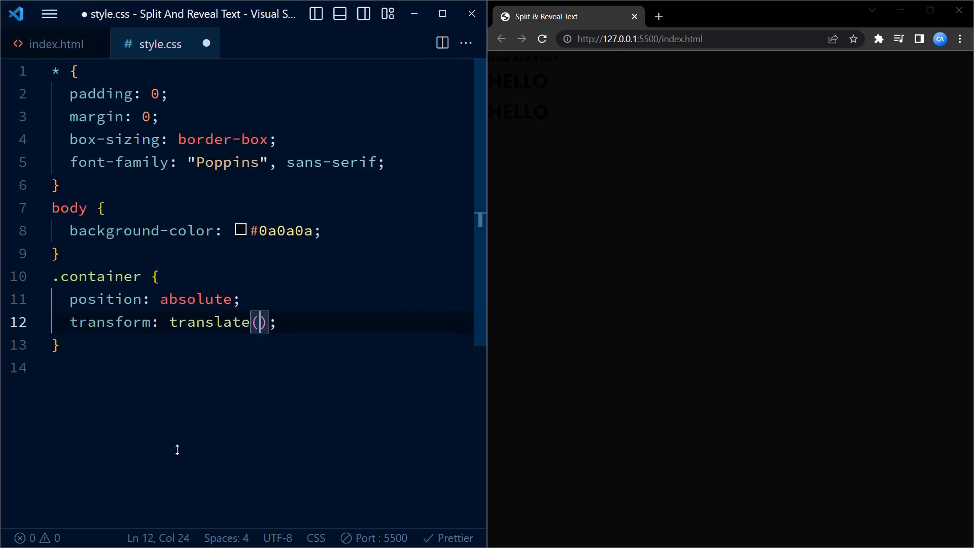
text(-50%)
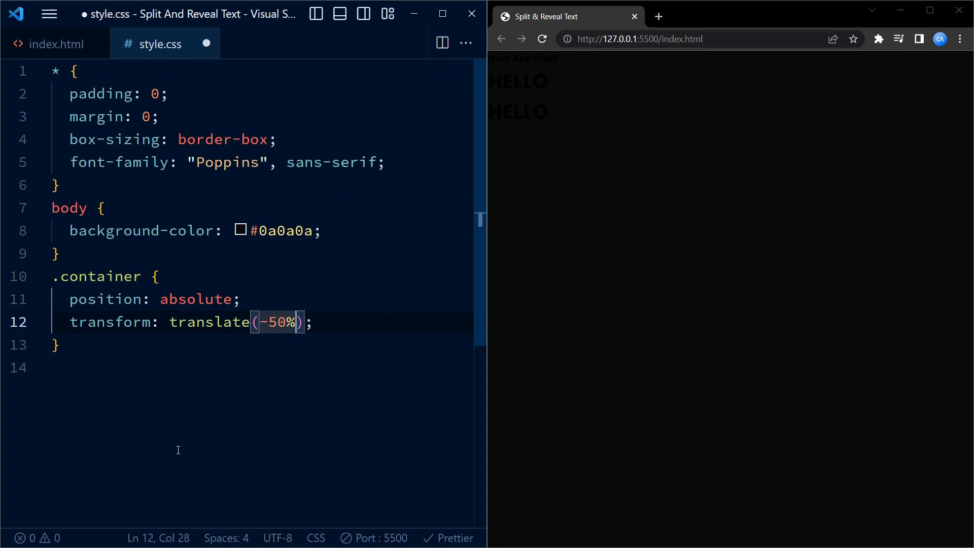
text(,-50%)
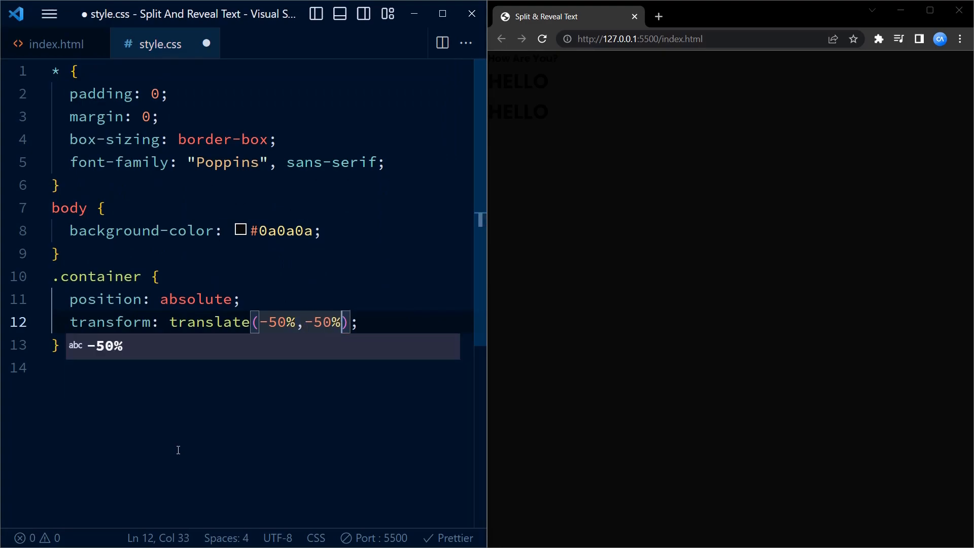
text(left: ;)
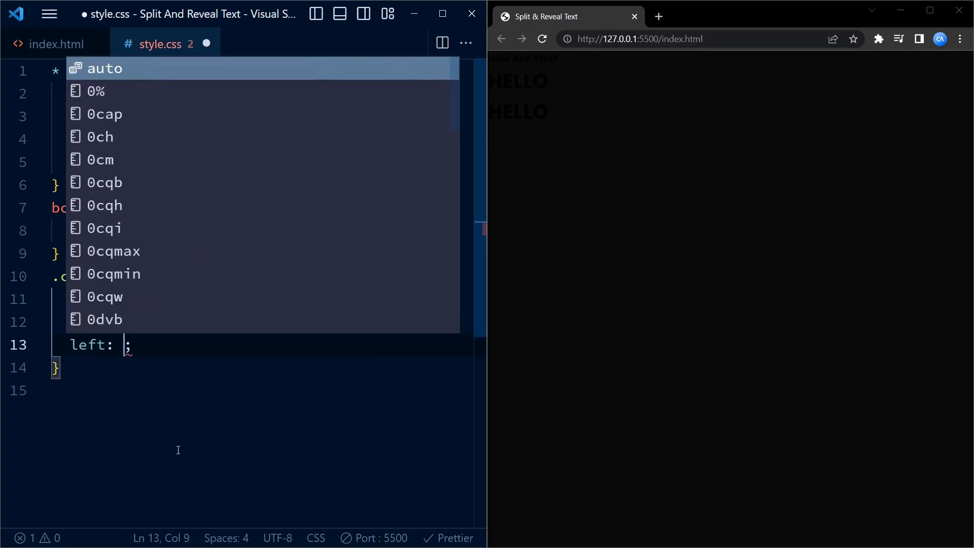
text(50%)
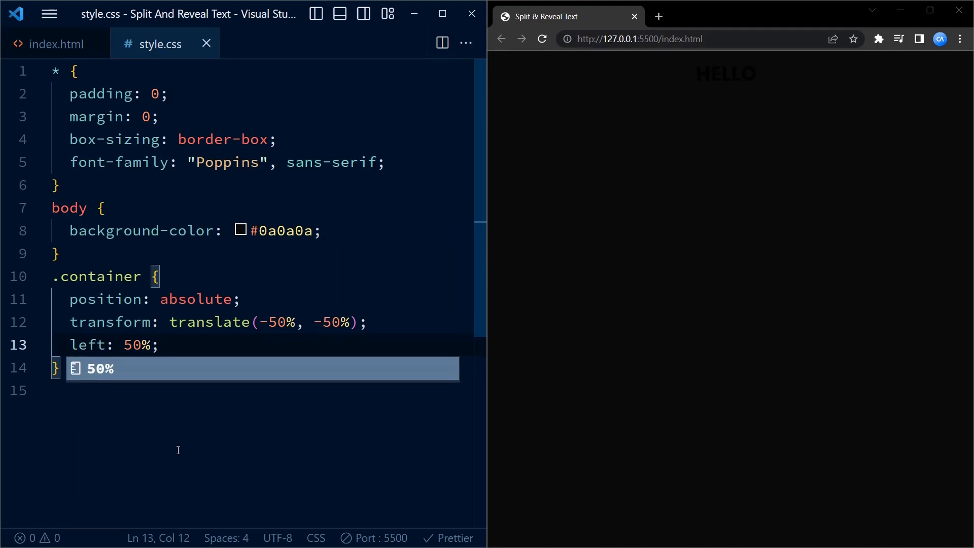
text(top: ;)
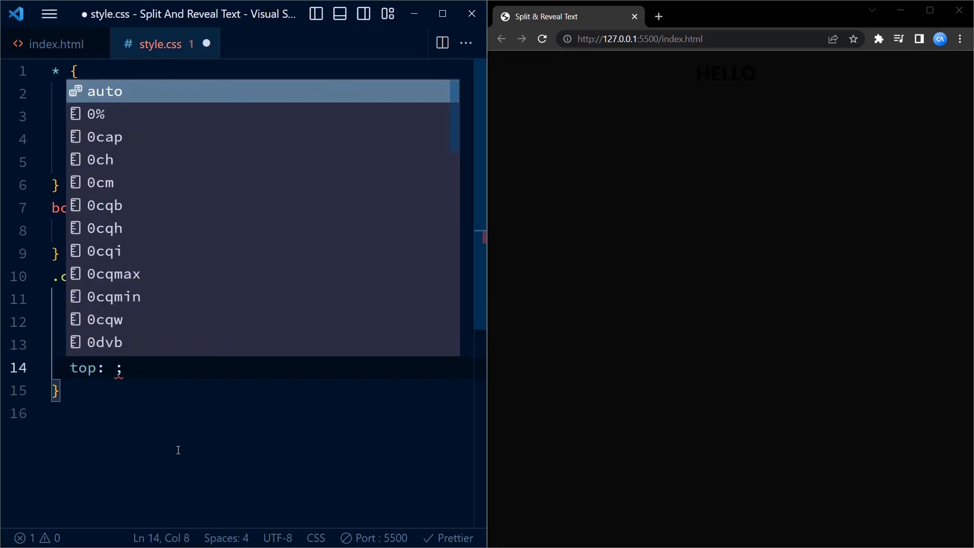
text(50%)
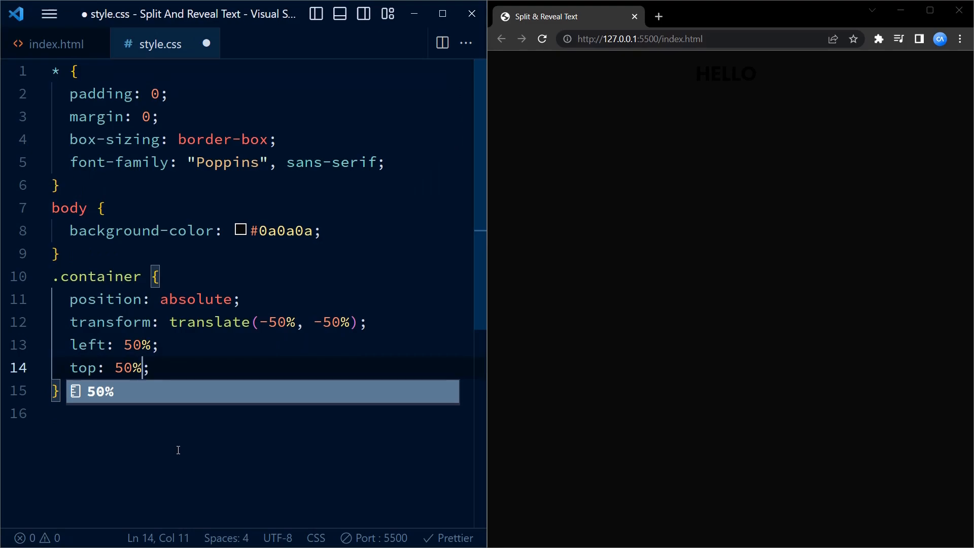
Step: Give .container height 14.37em, width 28.12em and a pointer cursor, then save
text(height: ;)
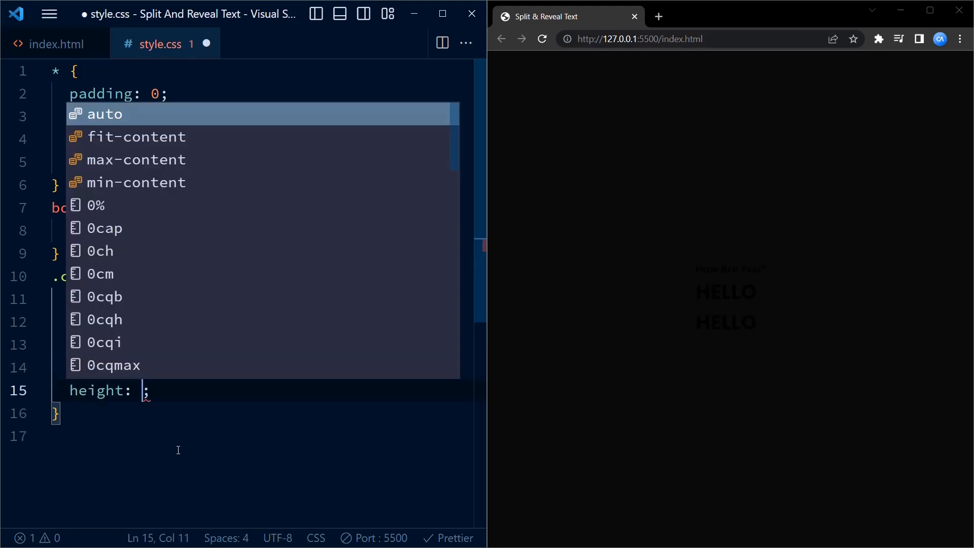
text(14.37d)
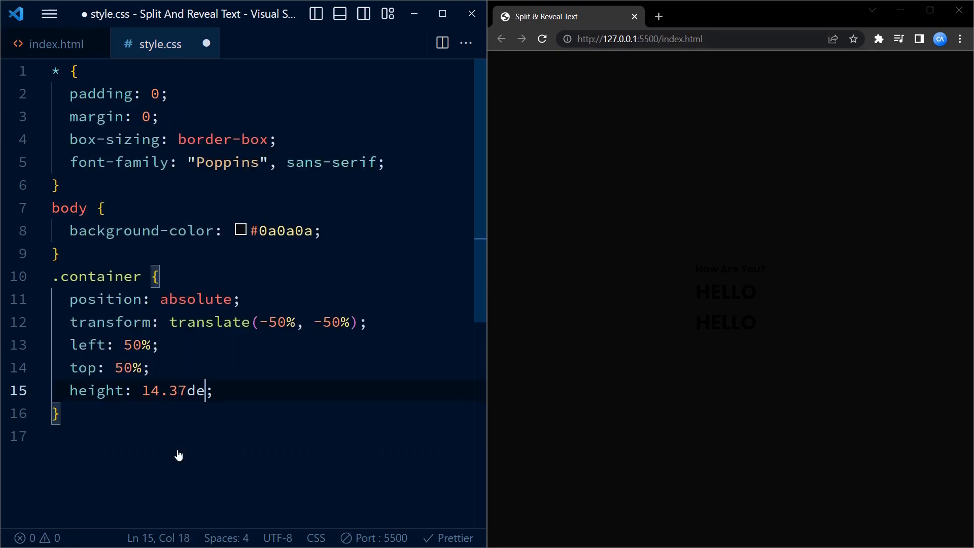
text(em)
text(width: ;)
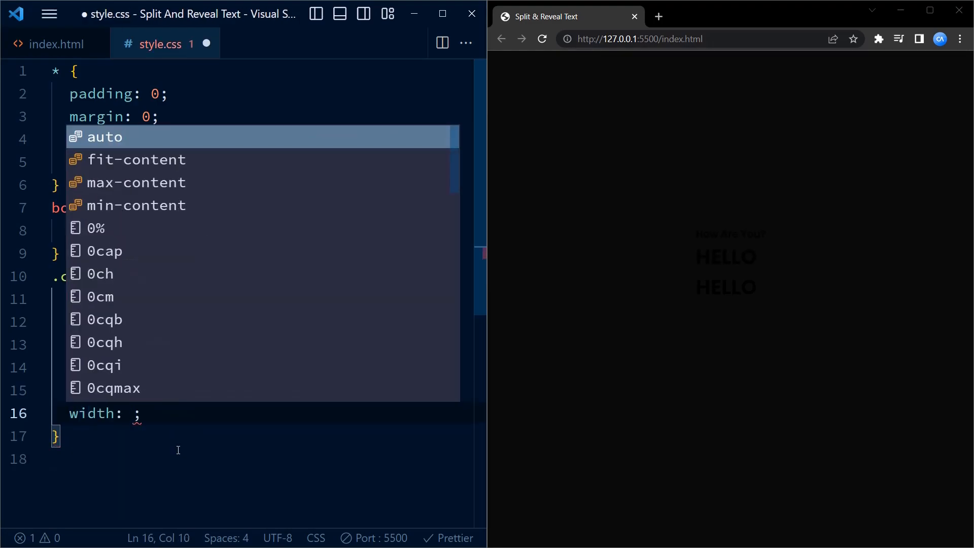
text(28.12em)
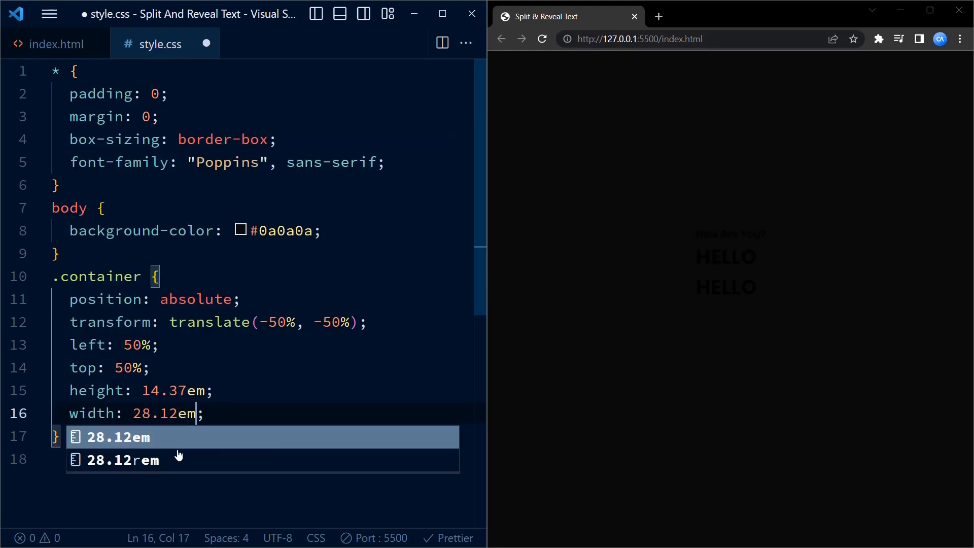
text(cursor: pointer;)
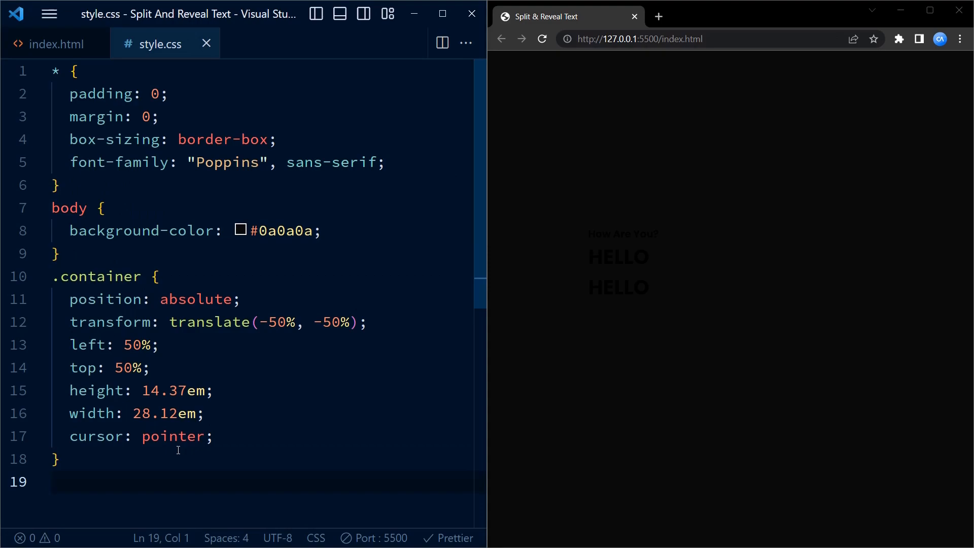
Step: Add an h1 rule with #0a0a0a background, #ffffff color and centred text
text(h1)
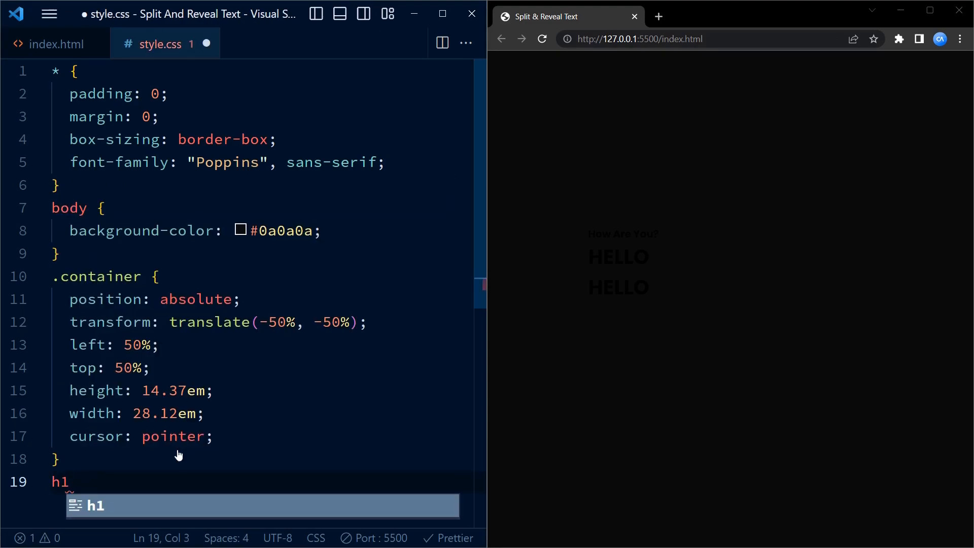
text({bac)
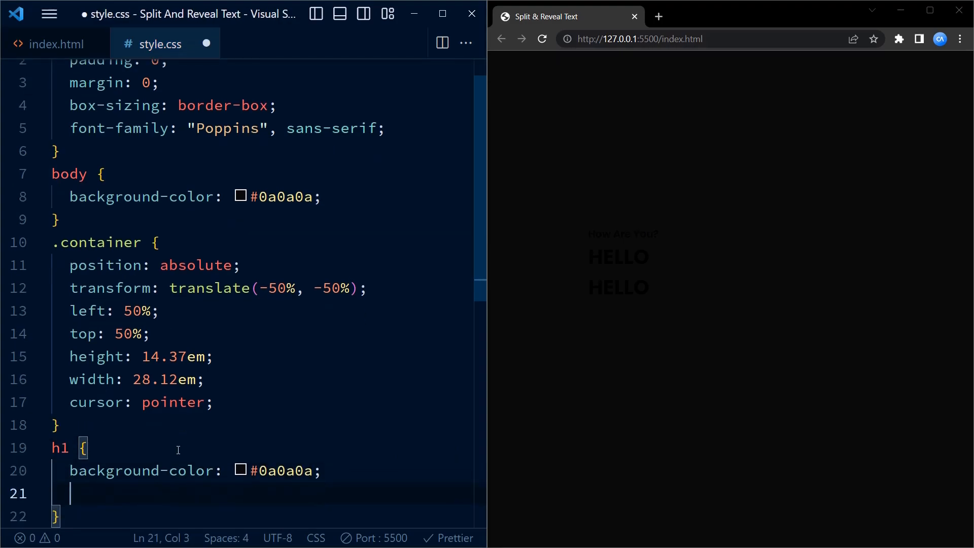
text(color: ;)
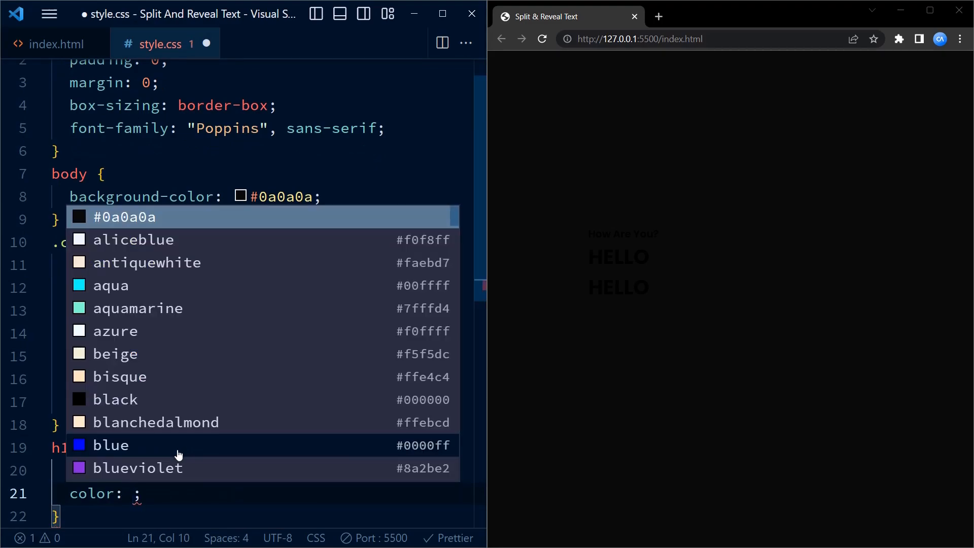
text(#ffffff)
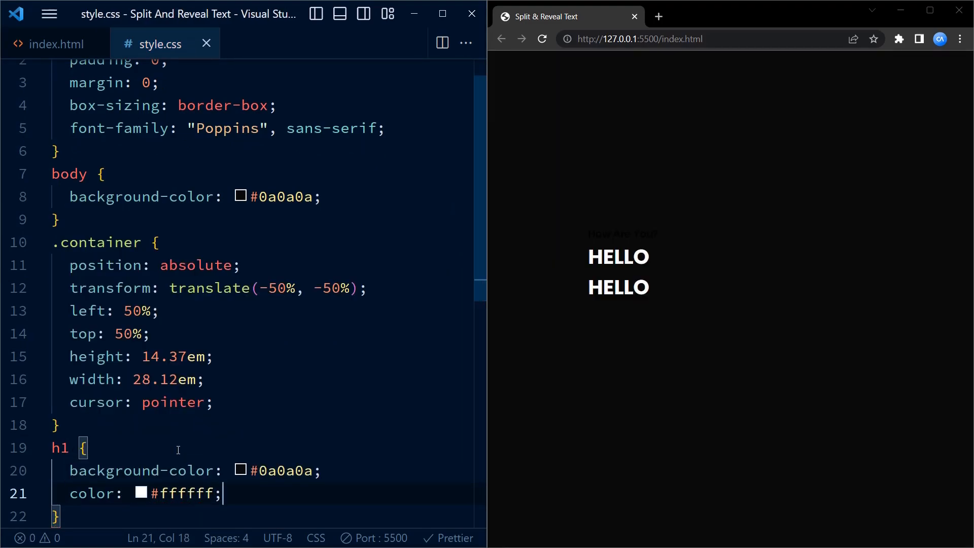
text(text-align: center;)
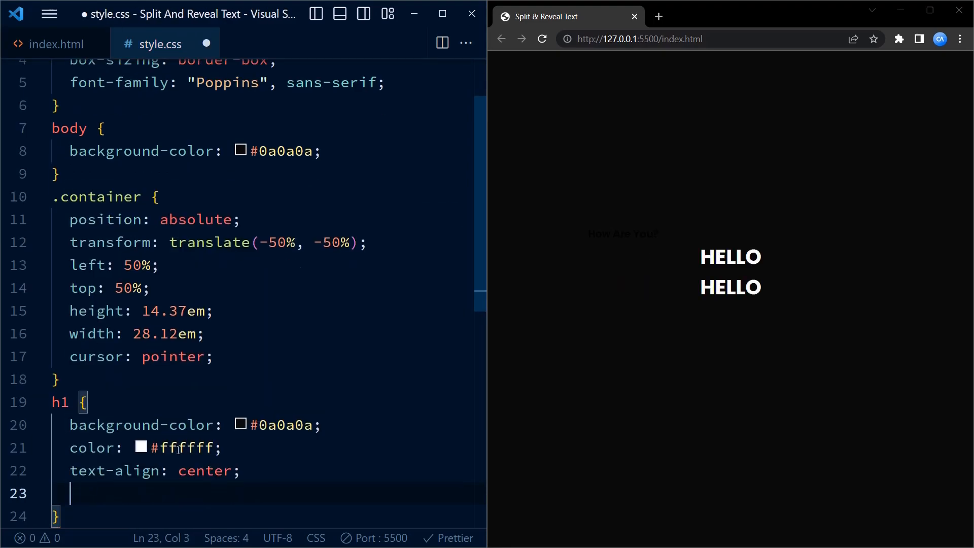
Step: Give h1 a 9.37em font size and absolute positioning, then begin a p rule
text(font-size: ;)
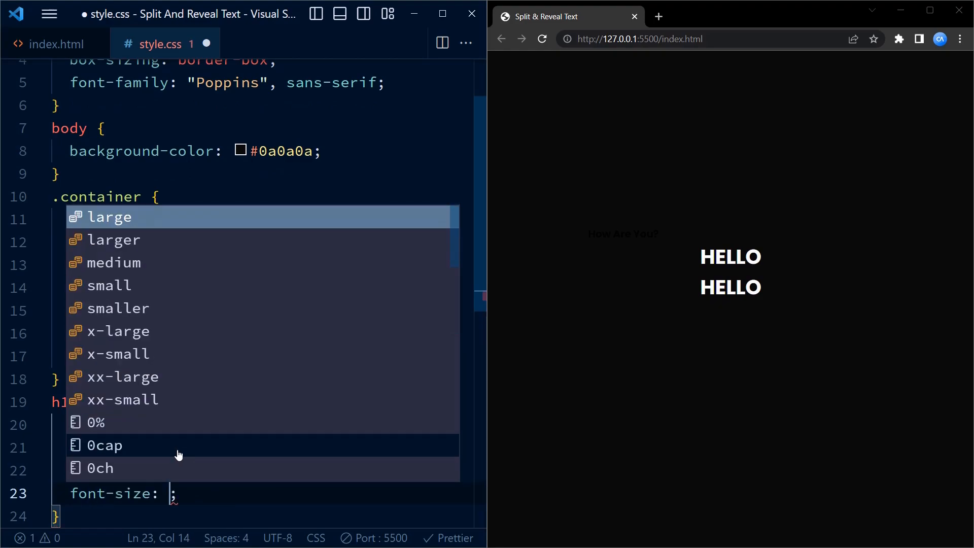
text(9.37em)
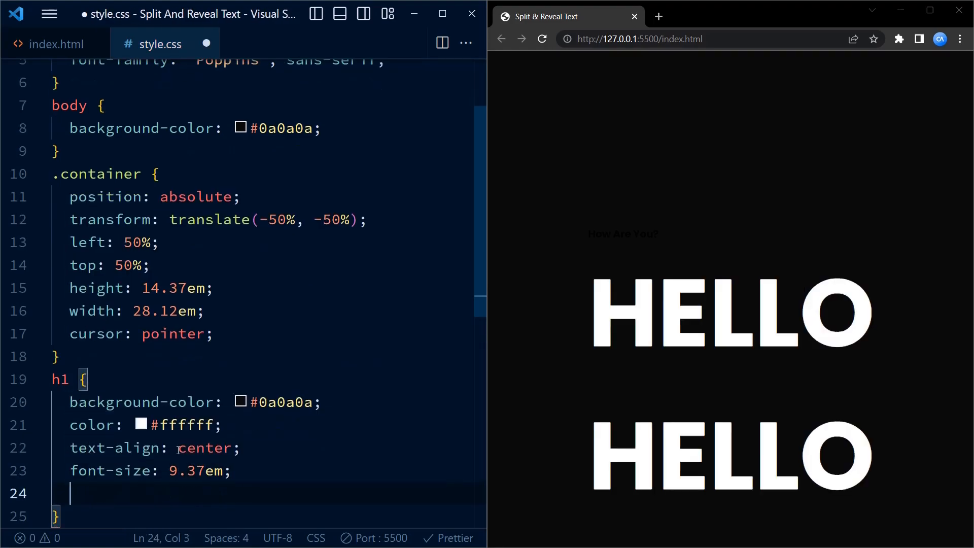
text(position: absolute;)
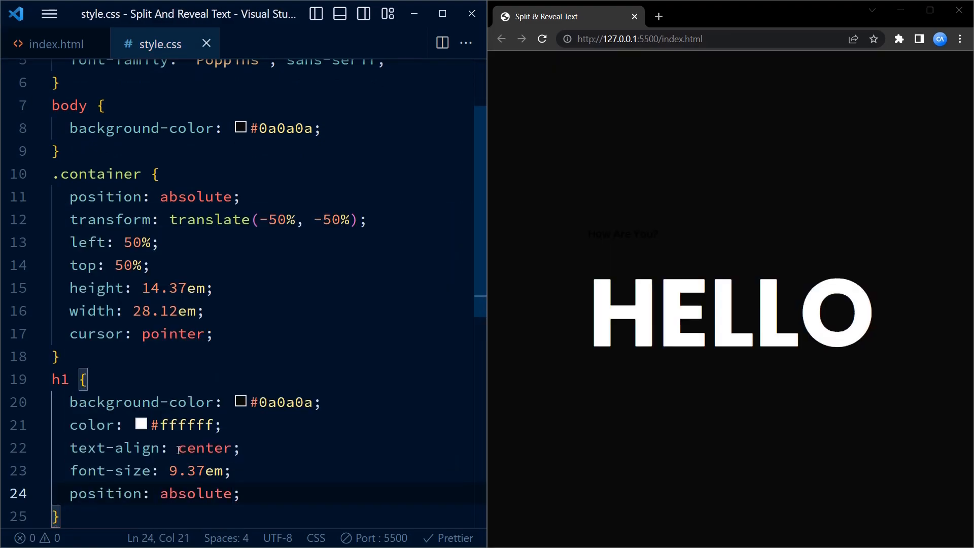
text(p{)
text(color: #;)
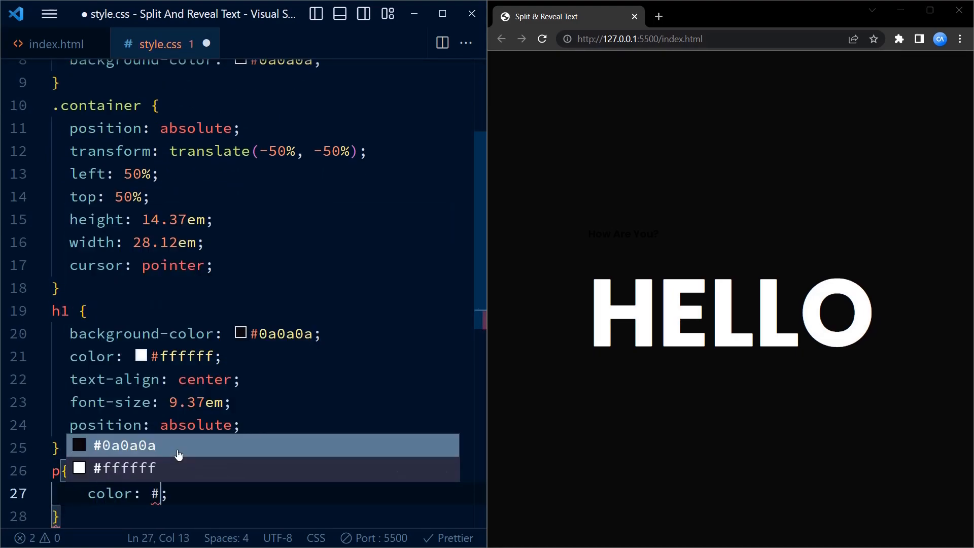
Step: Style p as pink #ff3c78, 100% width, 2.5em font, absolutely positioned
text(ff)
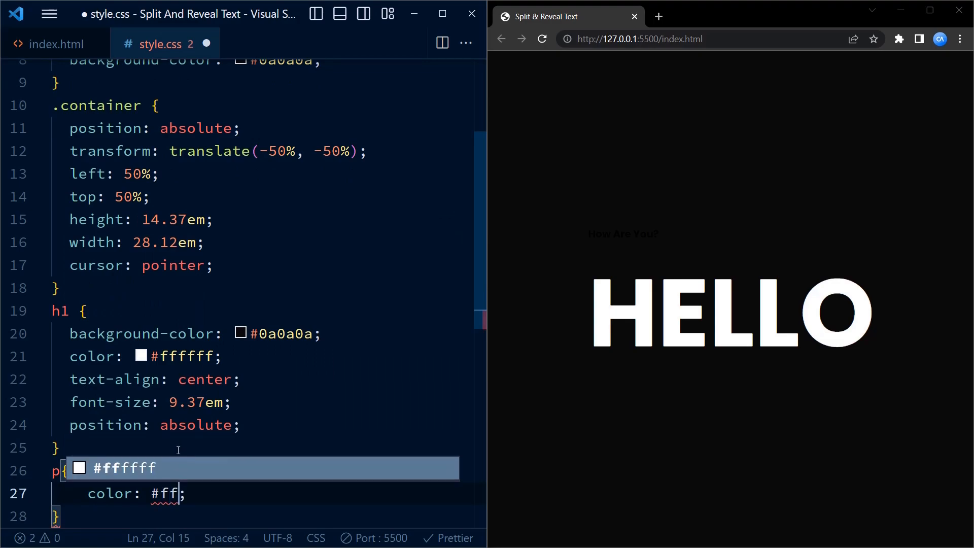
text(3c78)
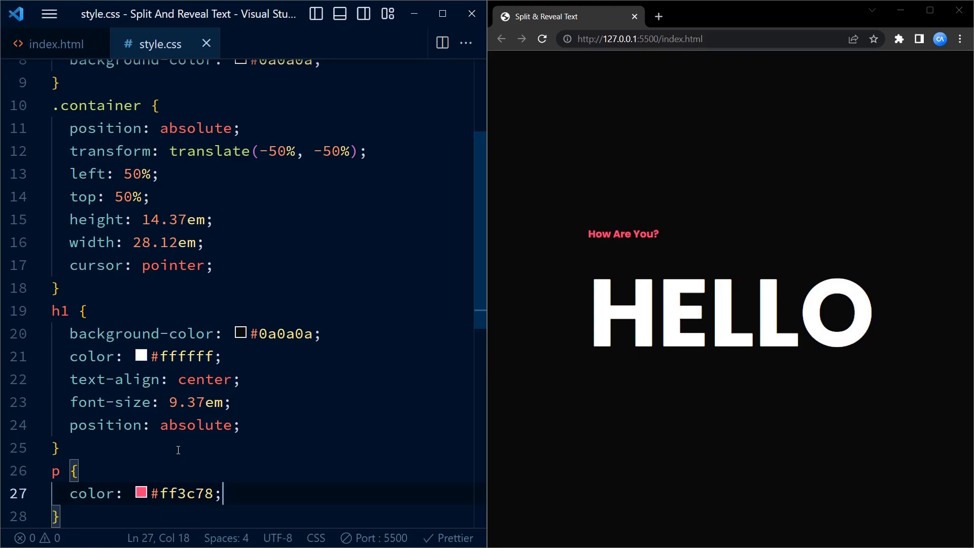
text(width: 100%;)
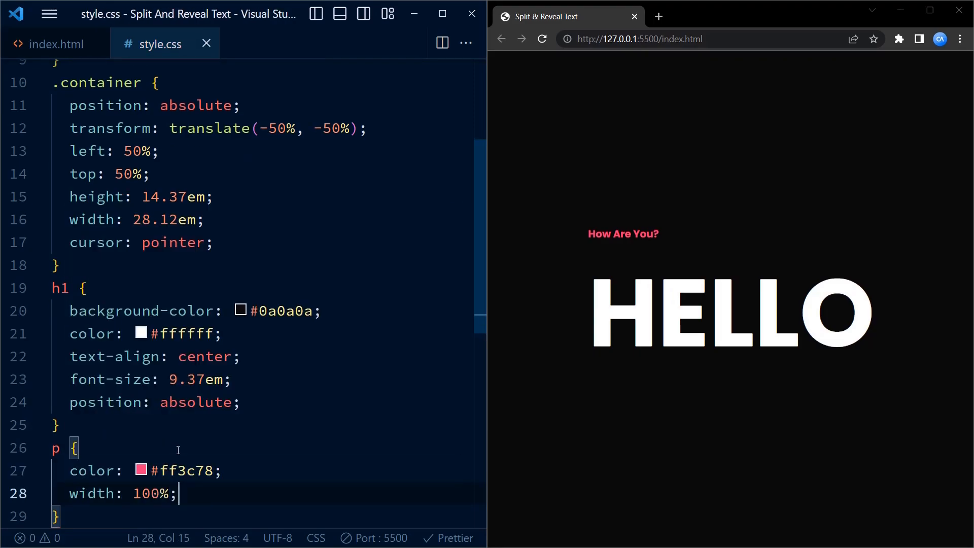
text(f)
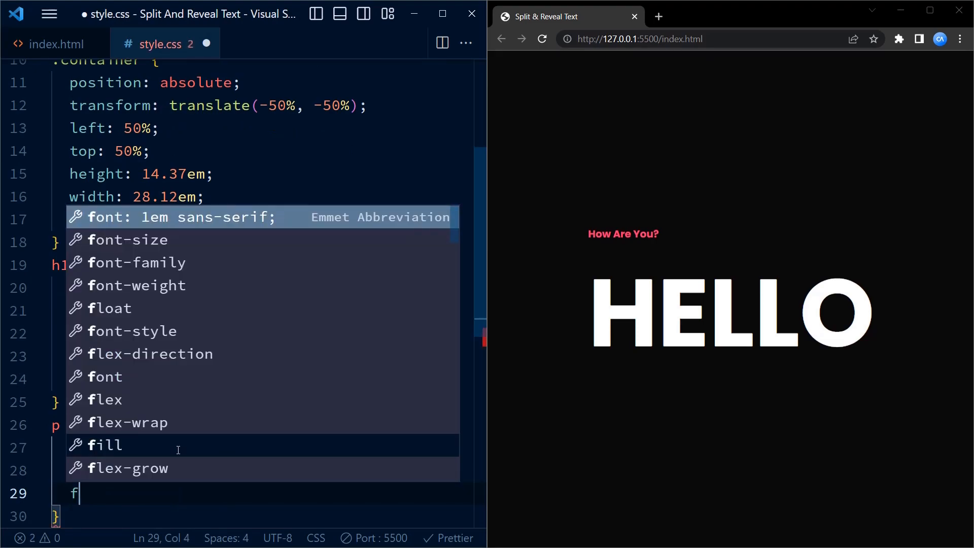
text(ont-size: 2.5em;)
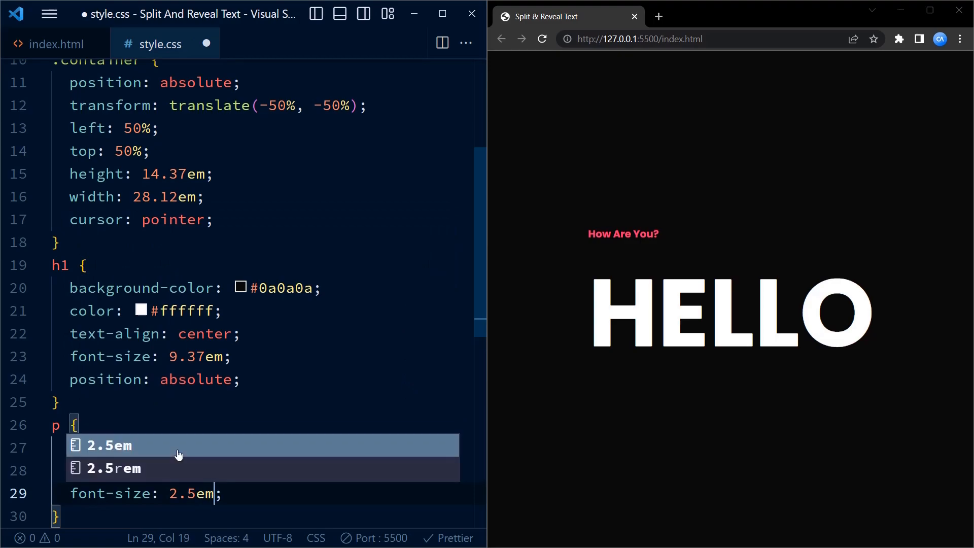
text(position: absolute;)
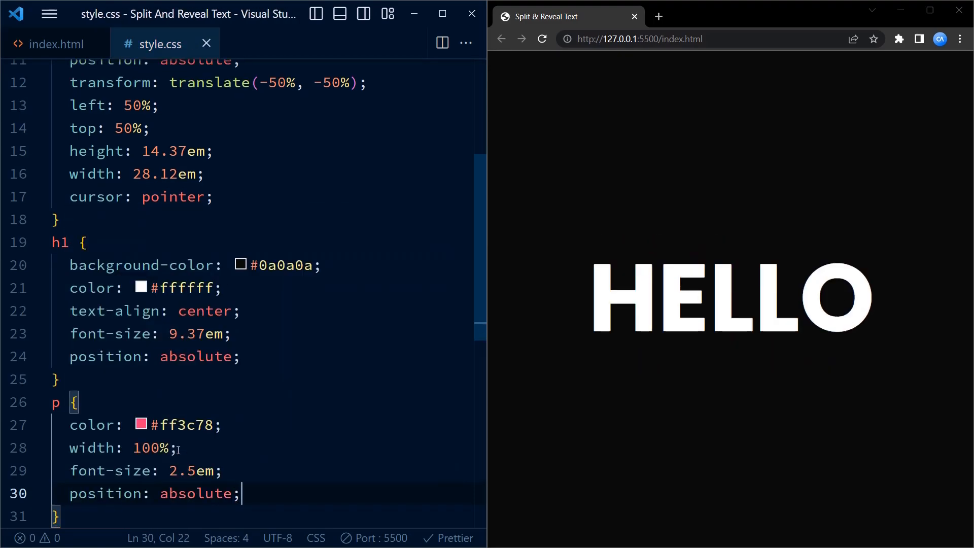
Step: Centre p vertically with translateY(-50%), top 50% and centred text alignment
text(transform: translate(-50%);)
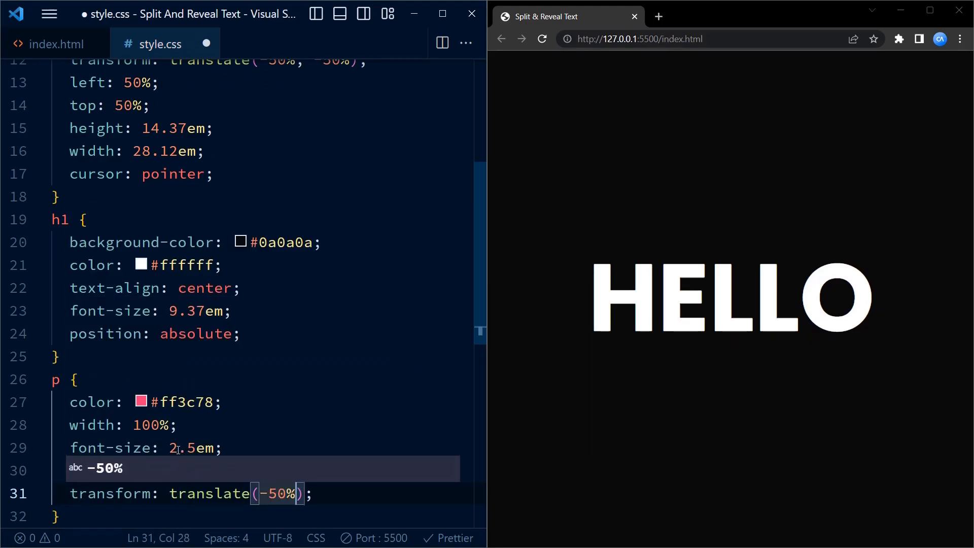
text(,-50)
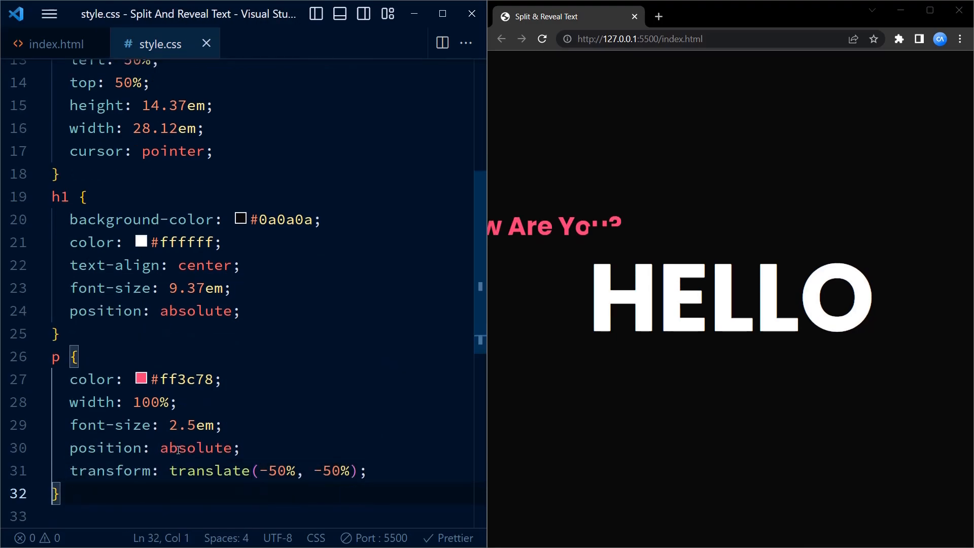
text(border-left-style:)
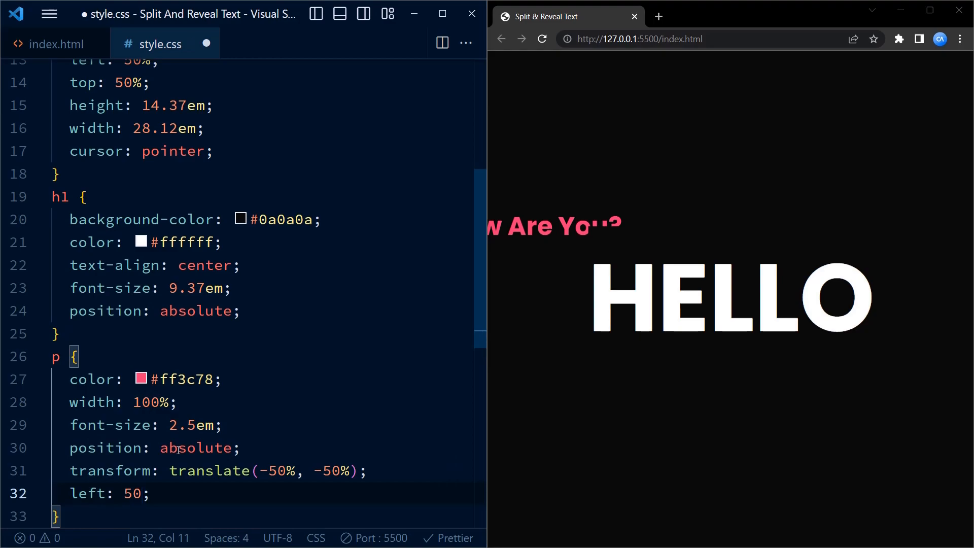
text(%)
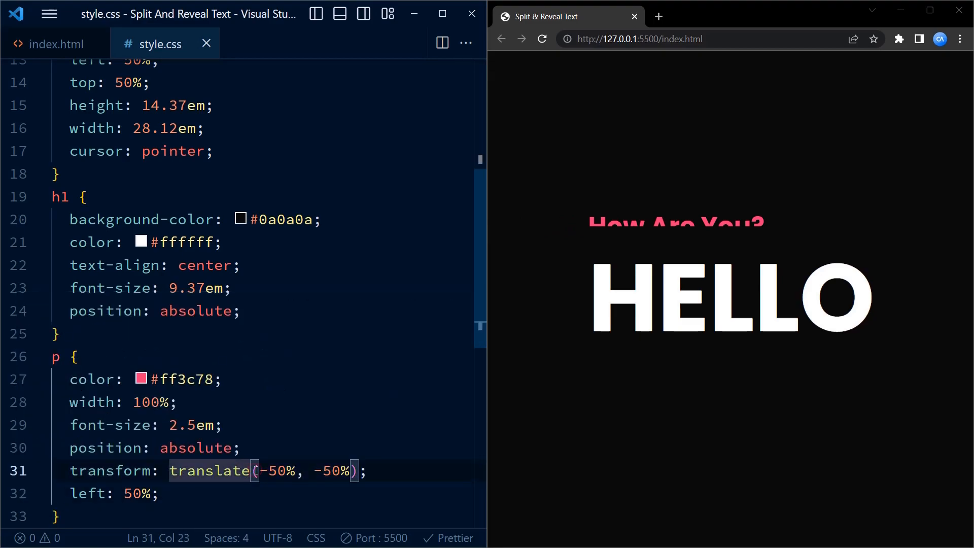
text(Y)
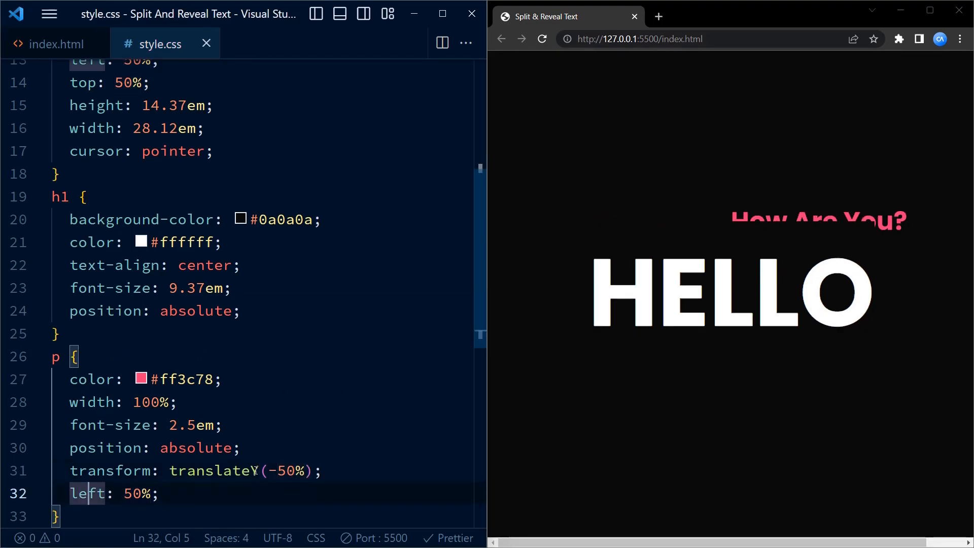
text(top)
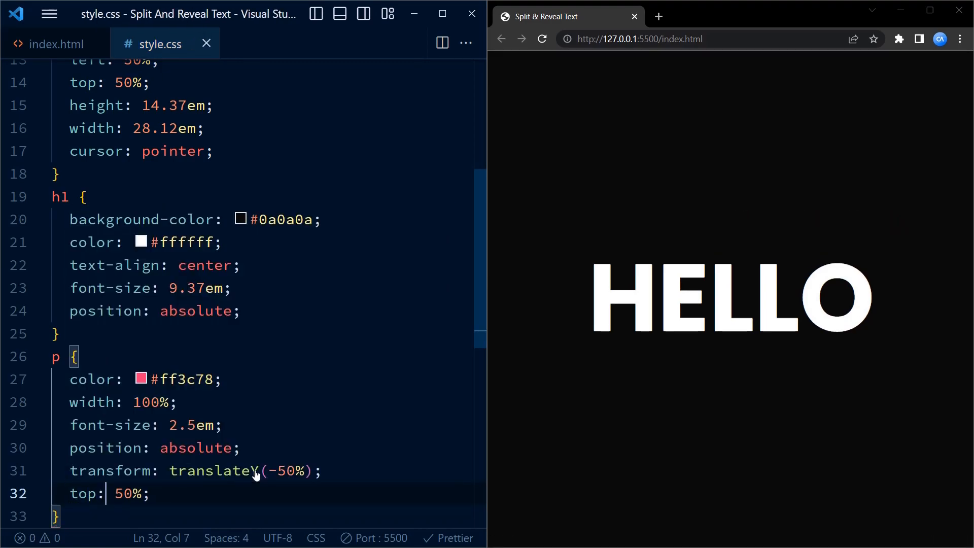
text(text-align: center;)
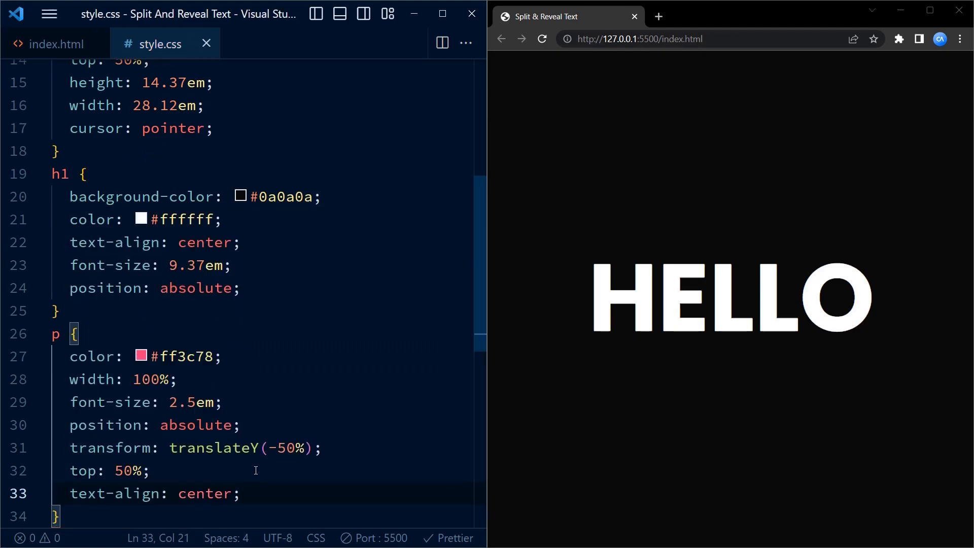
Step: Start a .container:hover h1:nth-child(2) rule below the paragraph styles
key(enter)
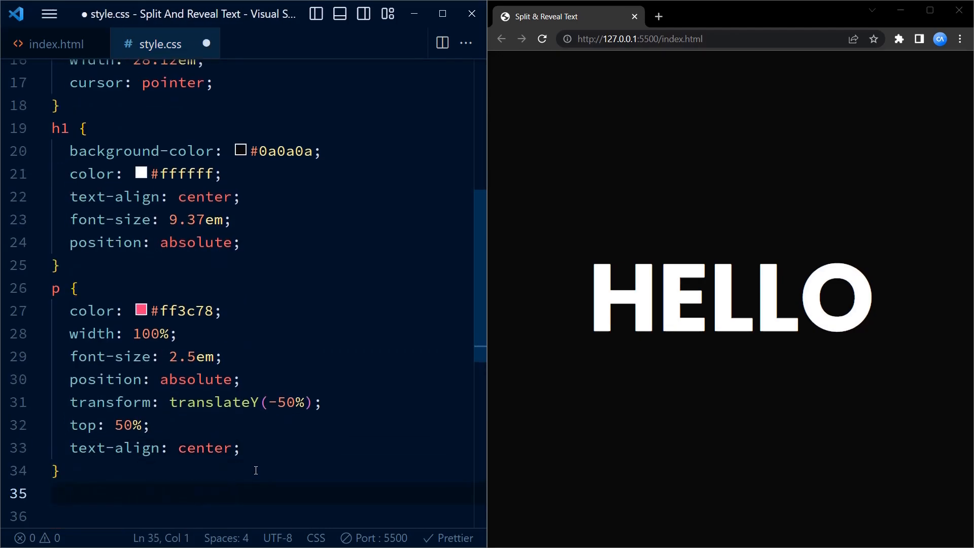
text(.containe)
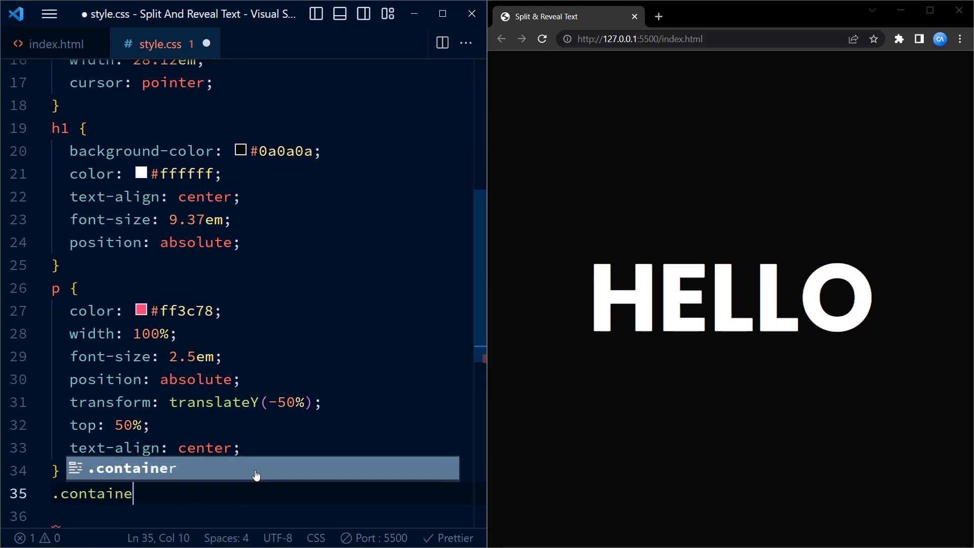
text(:hover)
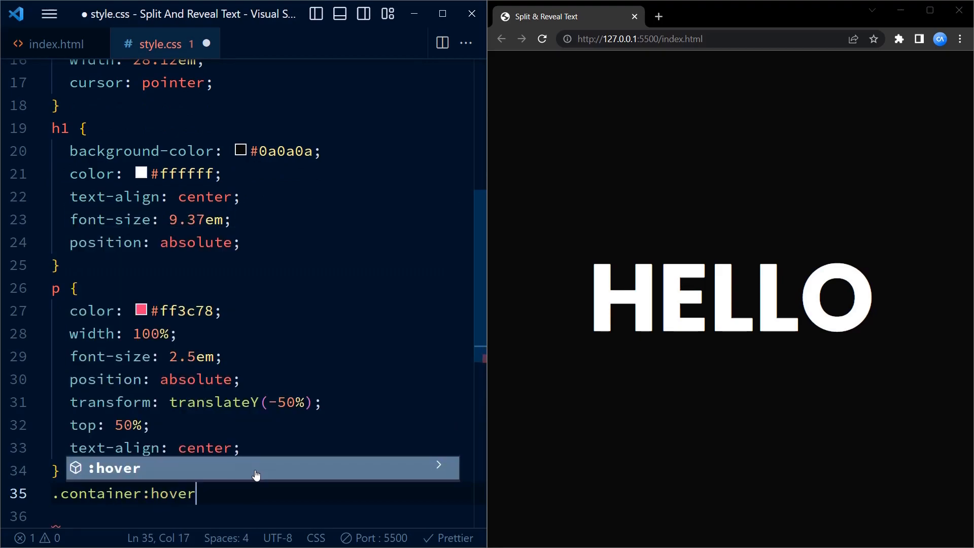
text(h1:)
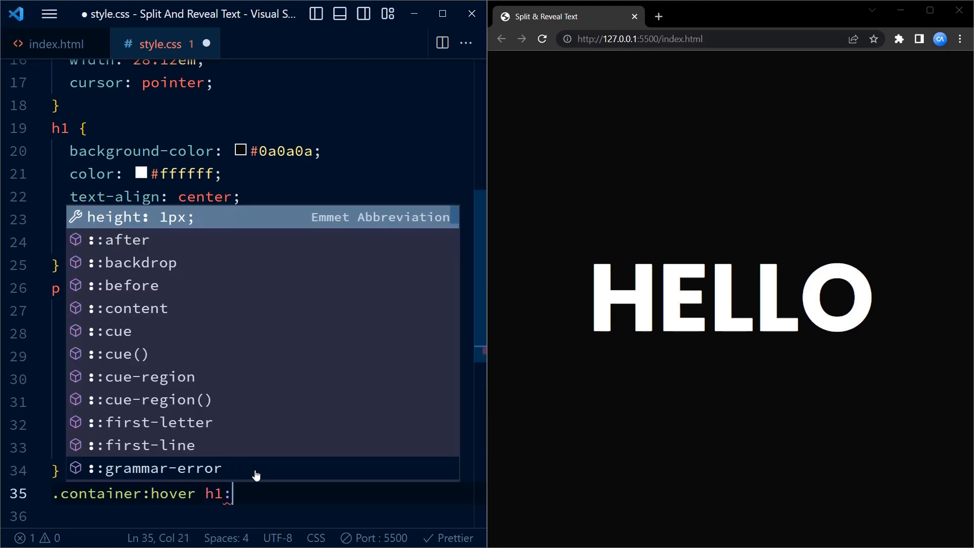
text(nth-child(2)
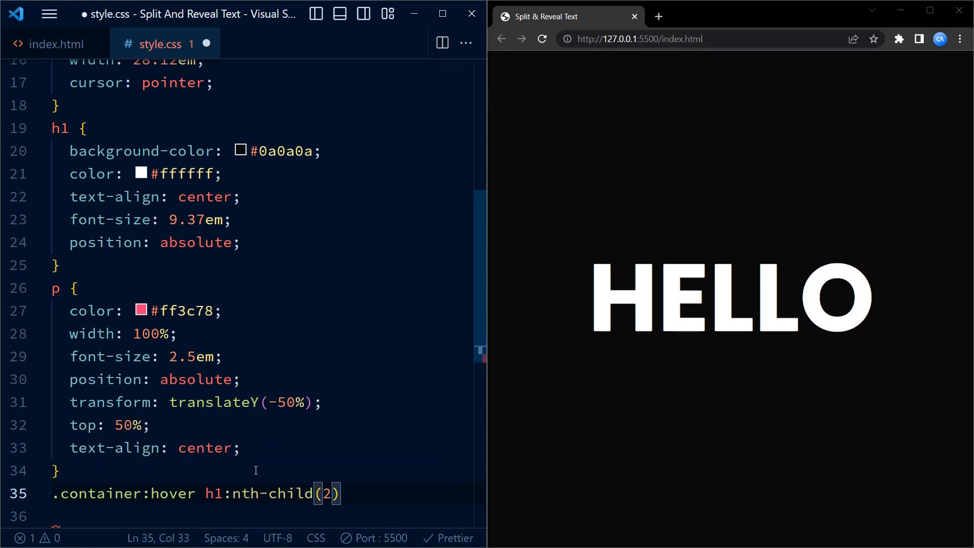
Step: Clip the second heading to its top half with polygon(0 0, 100% 0, 100% 50%, 0 50%)
text(cl)
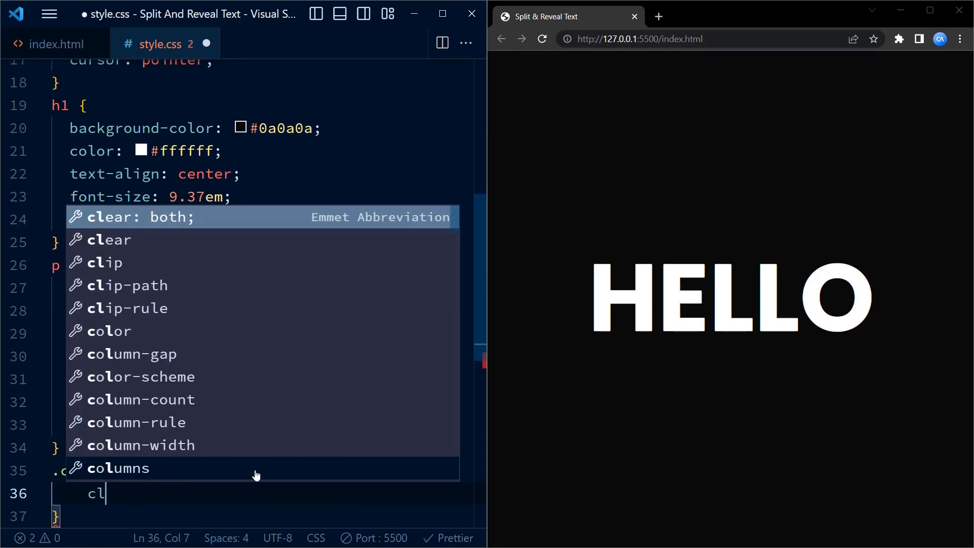
text(ip-path: polygon();)
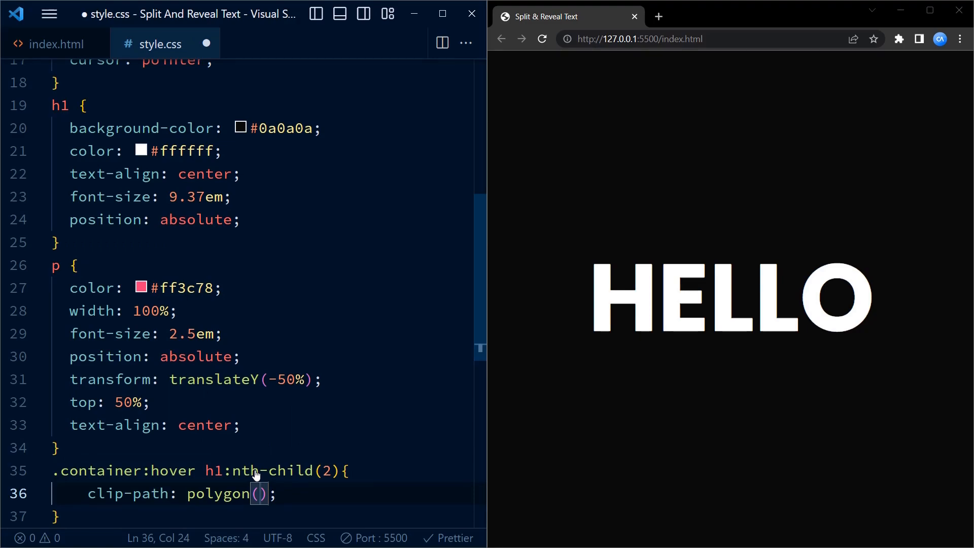
text(0 0)
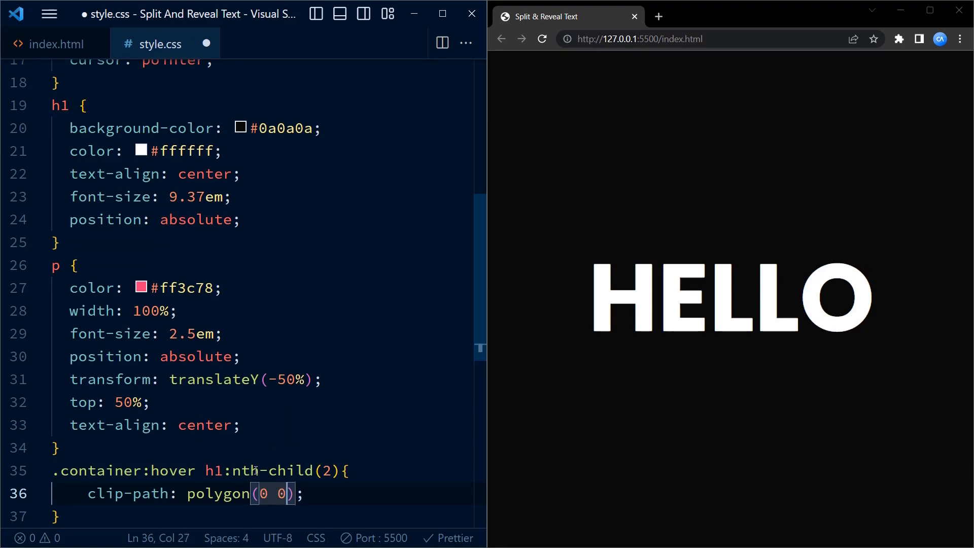
text(,100%)
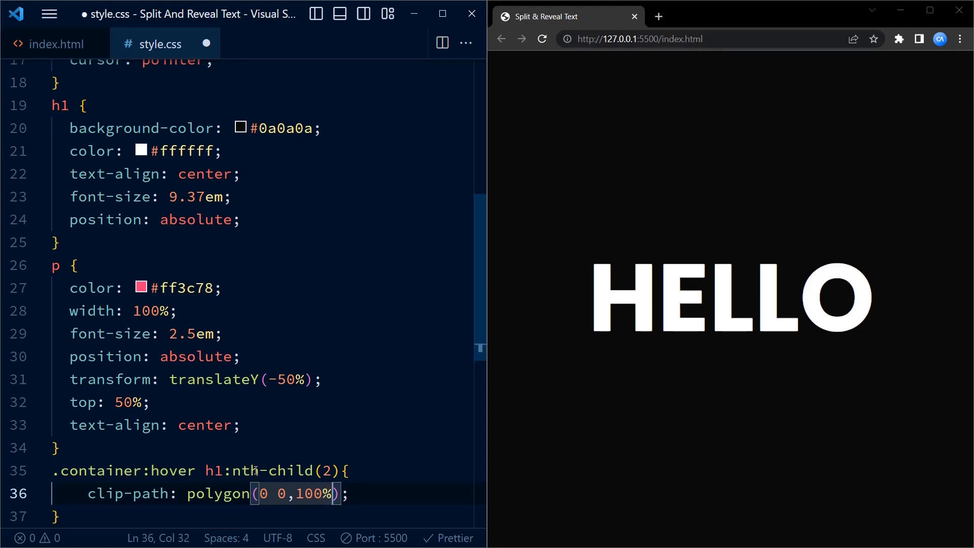
text(0)
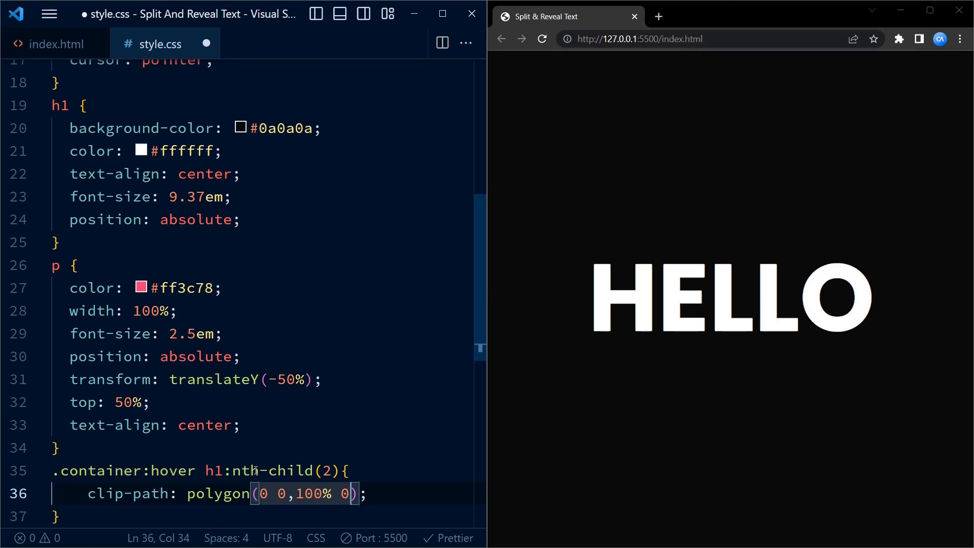
text(, 100%)
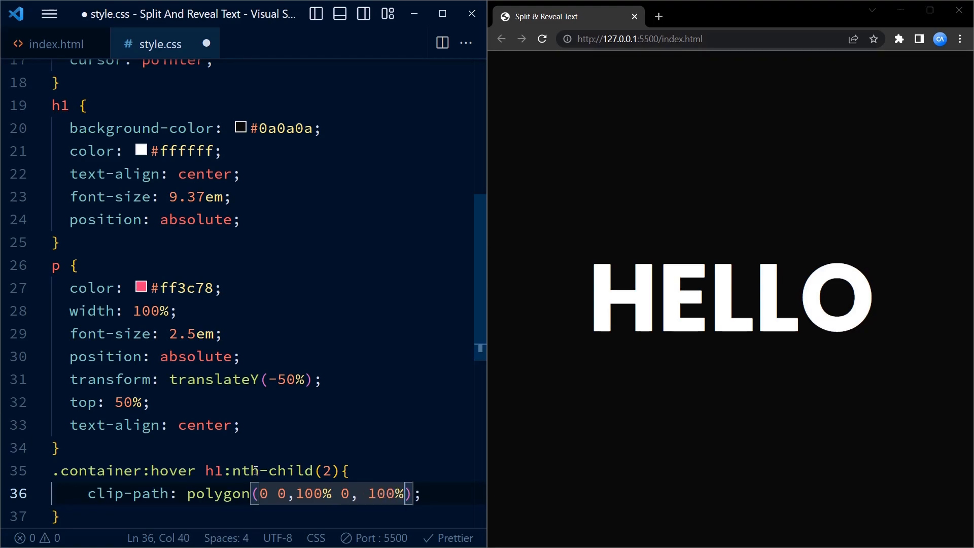
text(50)
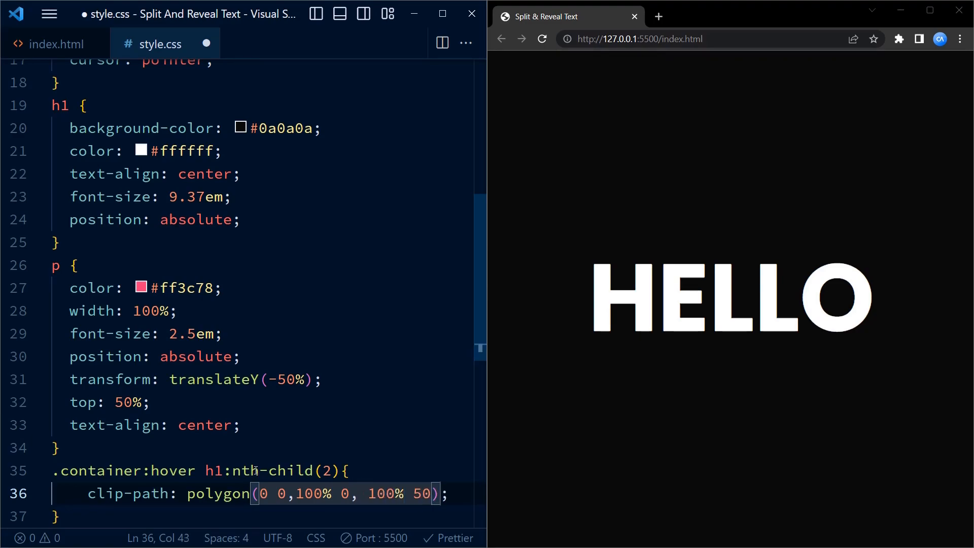
text(%, 0)
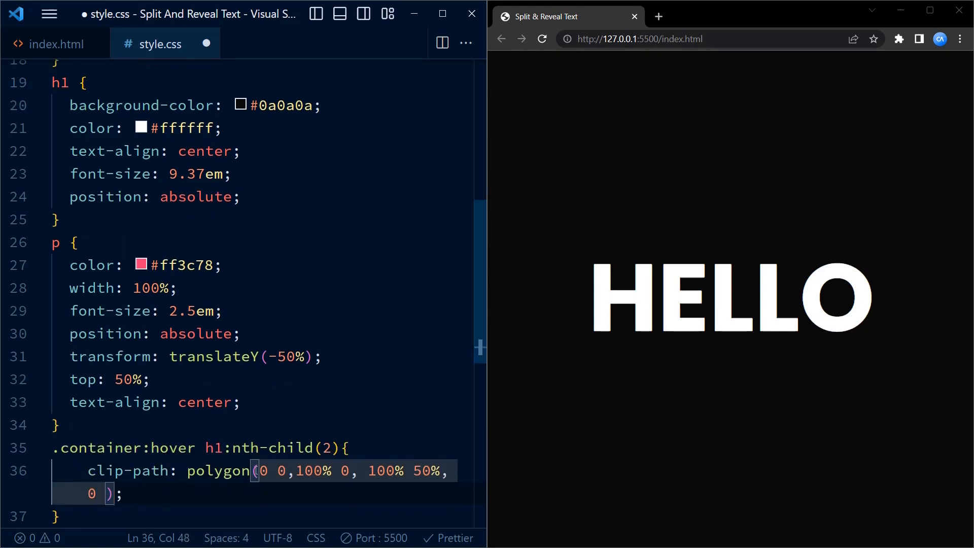
text(50%)
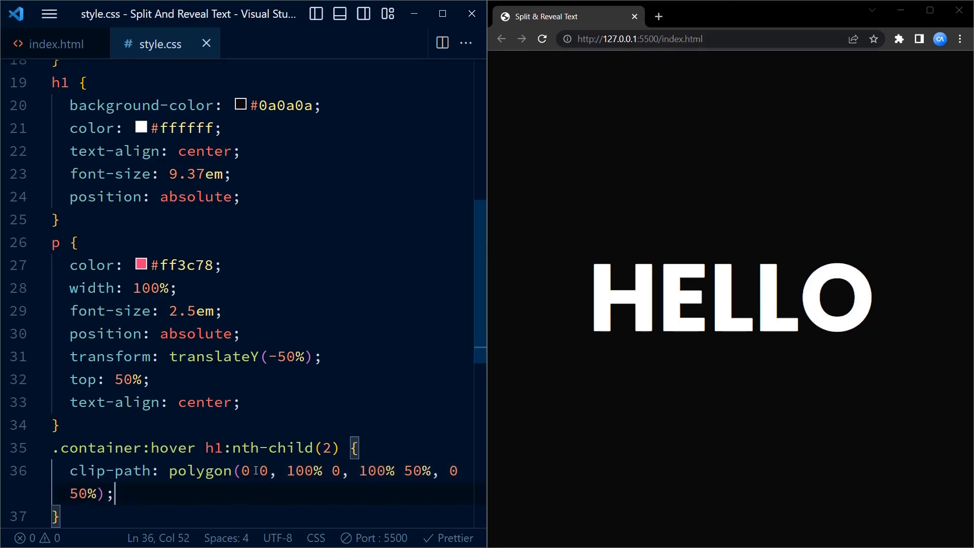
Step: Shift the second heading up on hover with transform translateY(-50px)
text(tr)
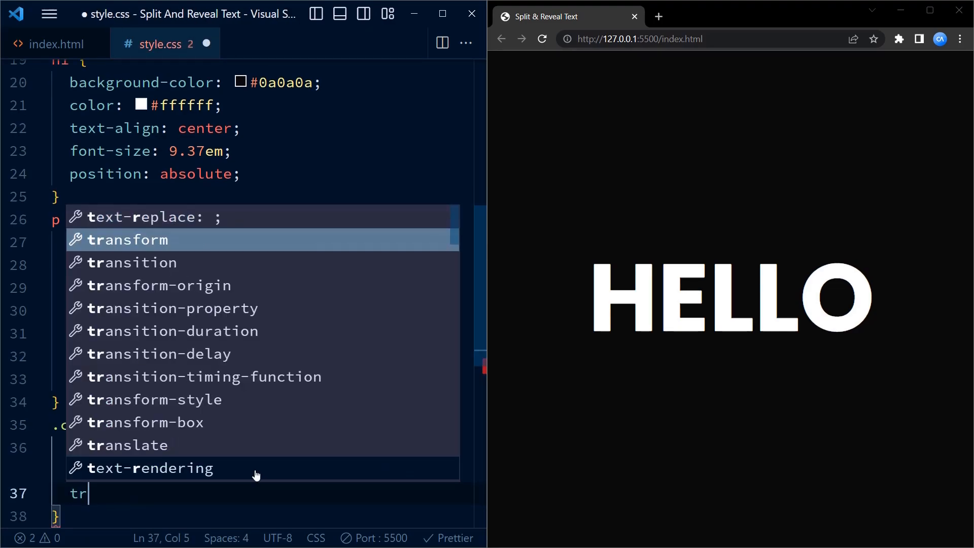
click(132, 444)
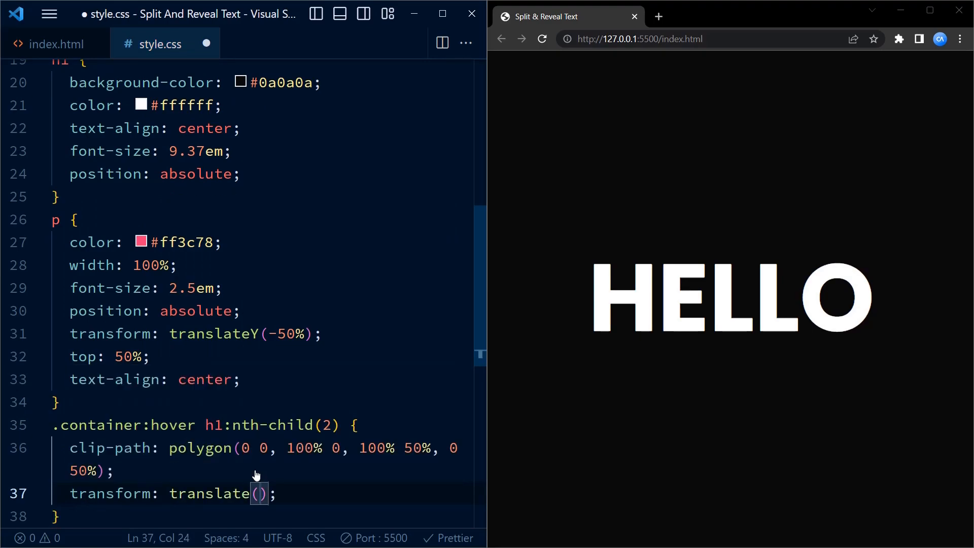
text(-5)
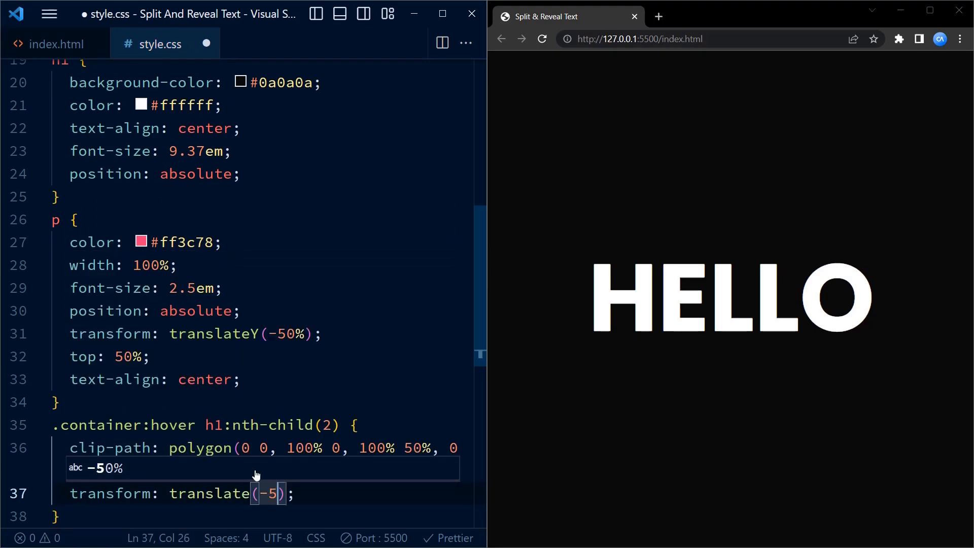
text(3em)
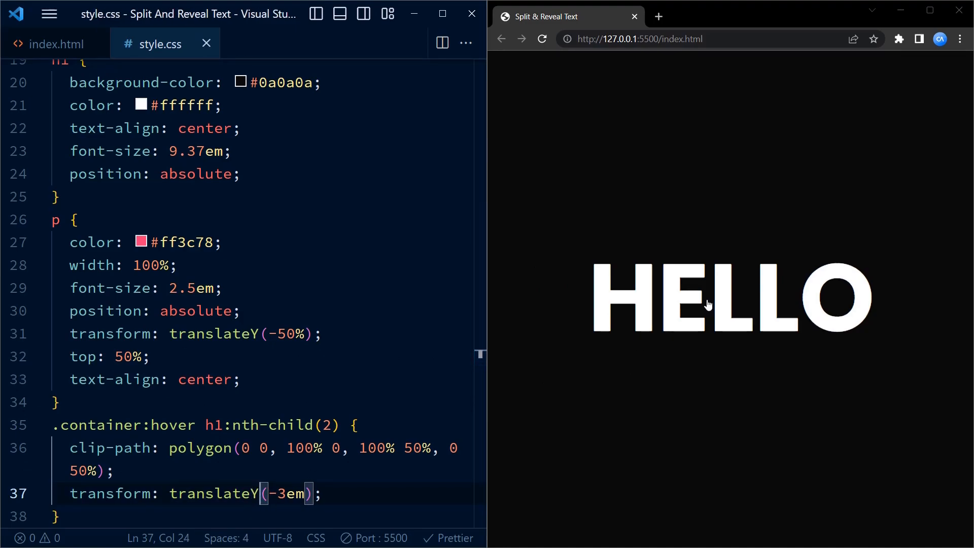
mouse_move(688, 281)
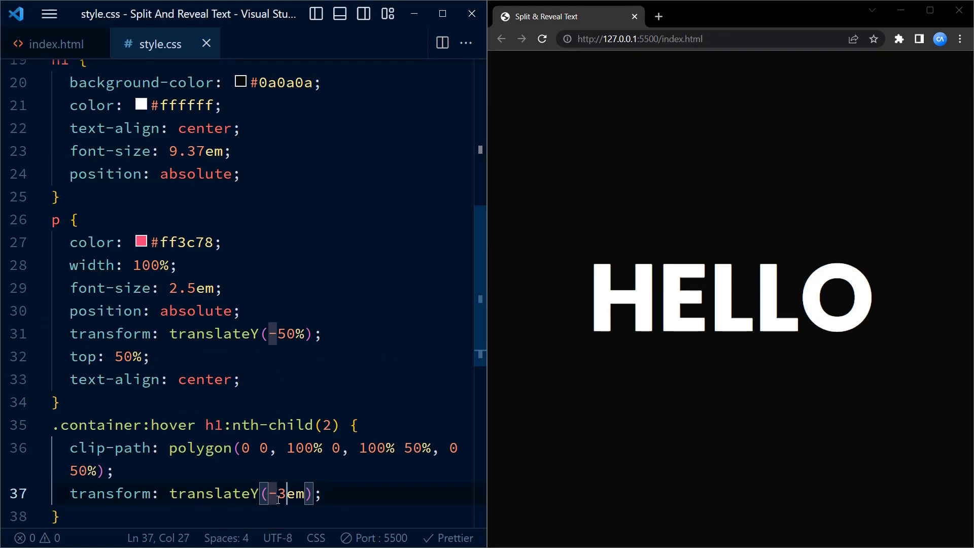
key(Backspace)
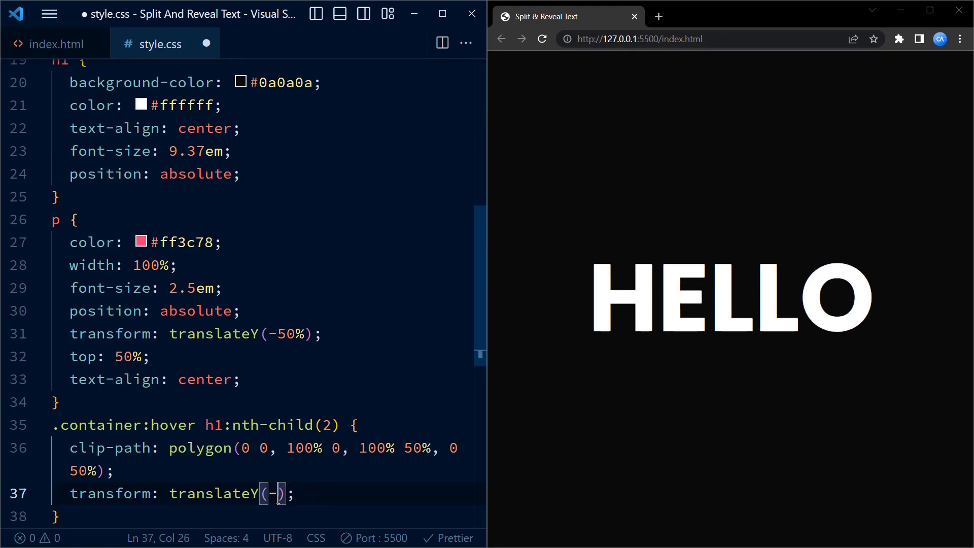
text(5)
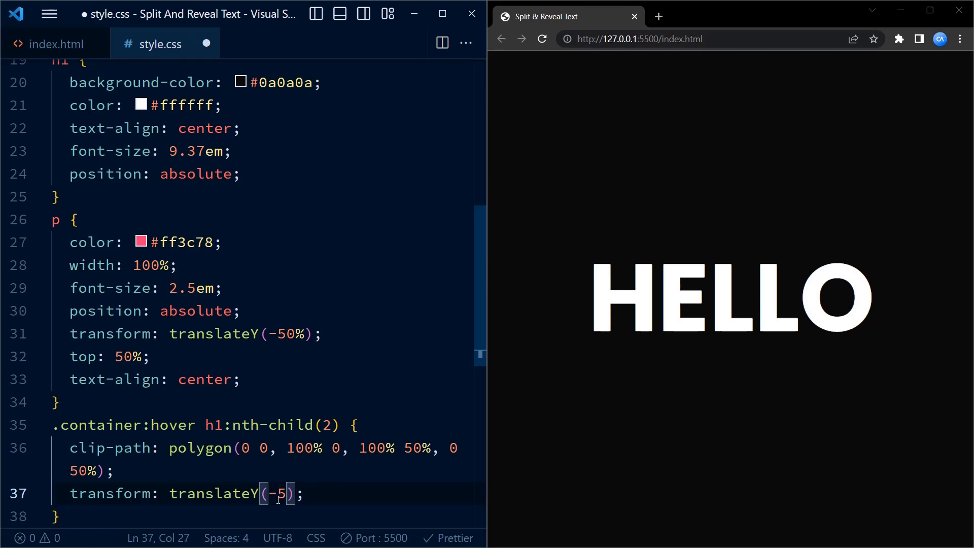
text(0px)
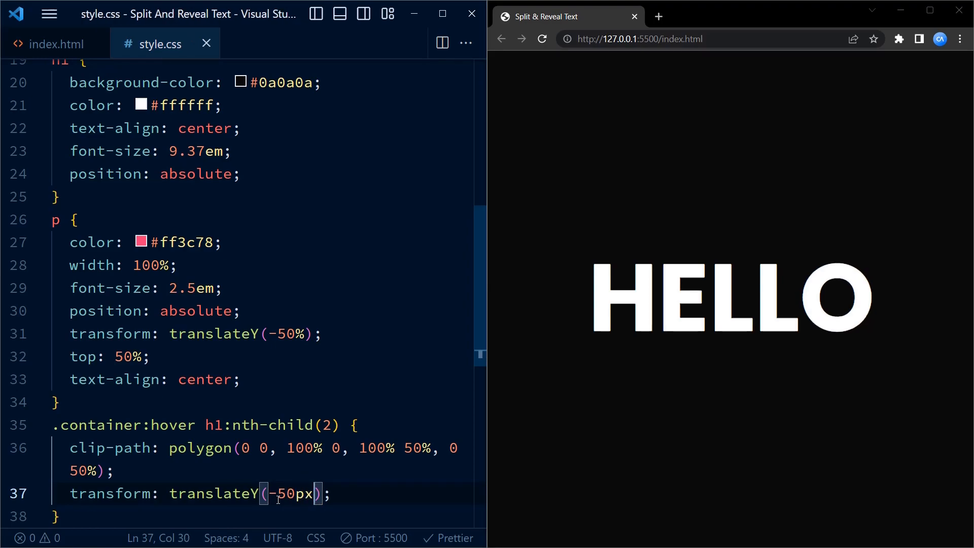
mouse_move(661, 319)
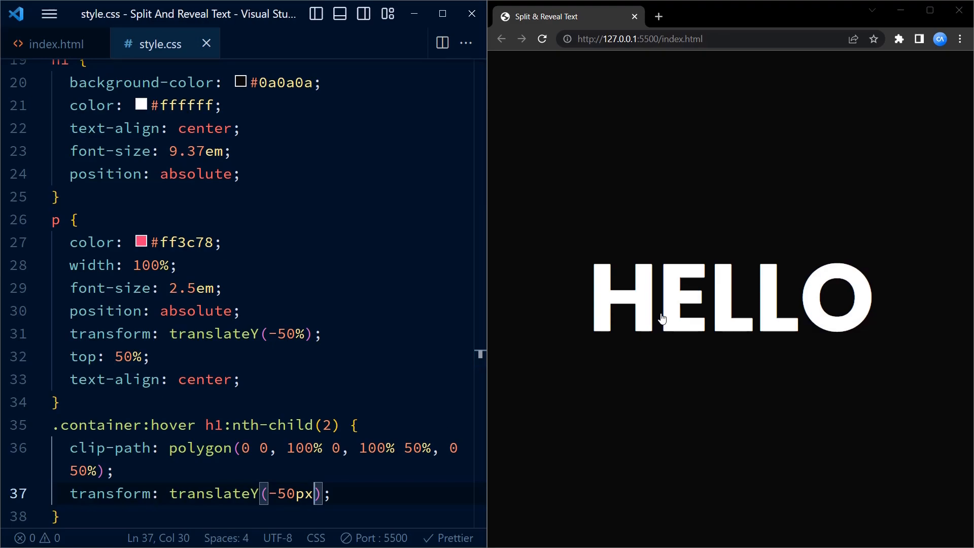
mouse_move(658, 316)
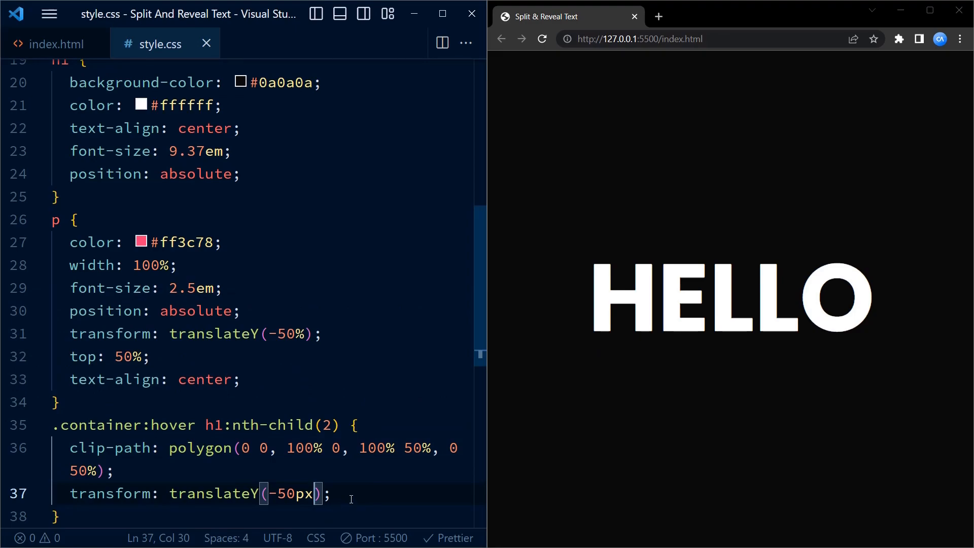
mouse_move(646, 350)
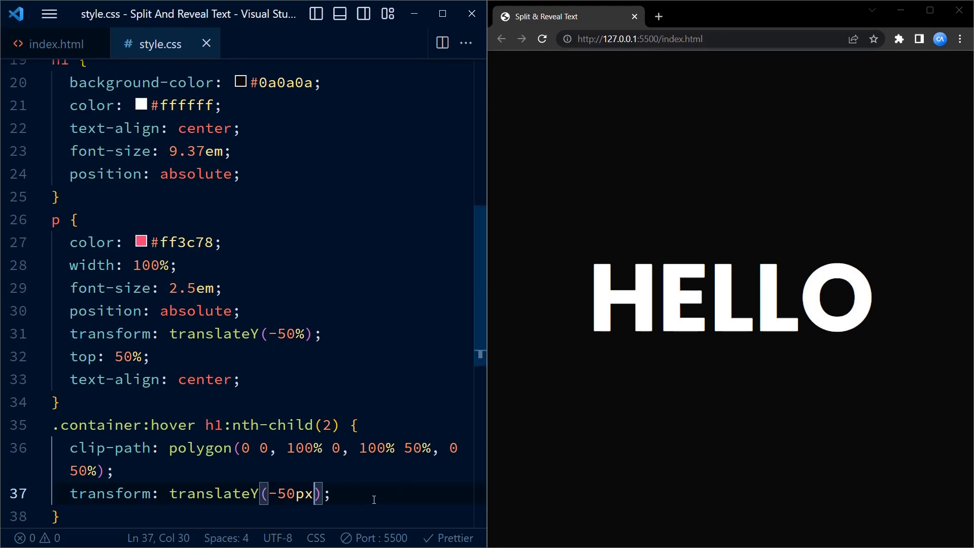
Step: Add transition: 0.3s to the hover rule and leave a blank line after it
key(enter)
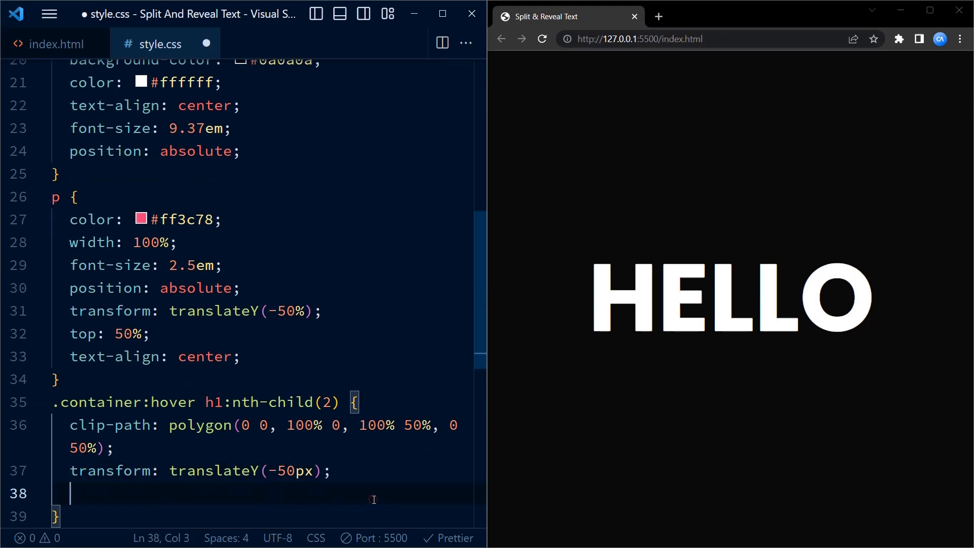
text(transition: 0.3s;)
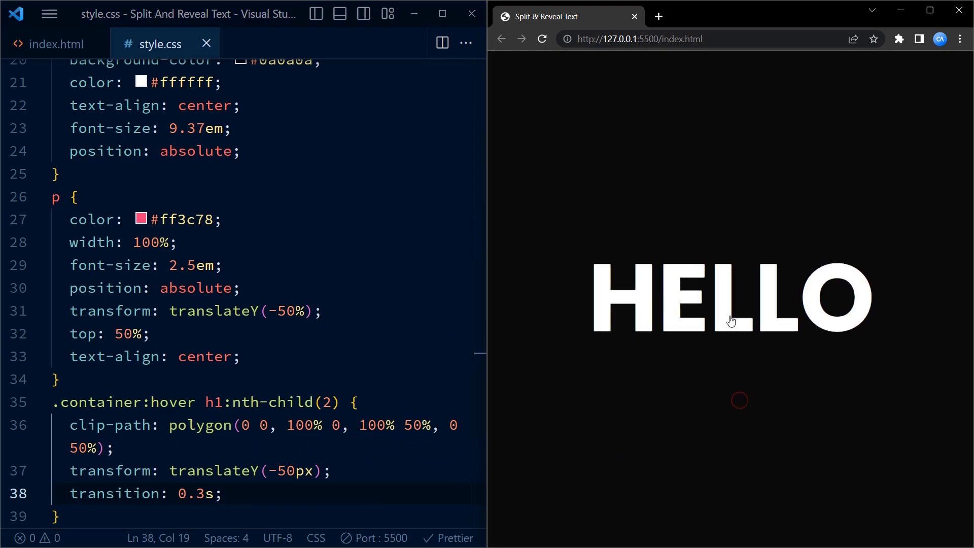
mouse_move(735, 433)
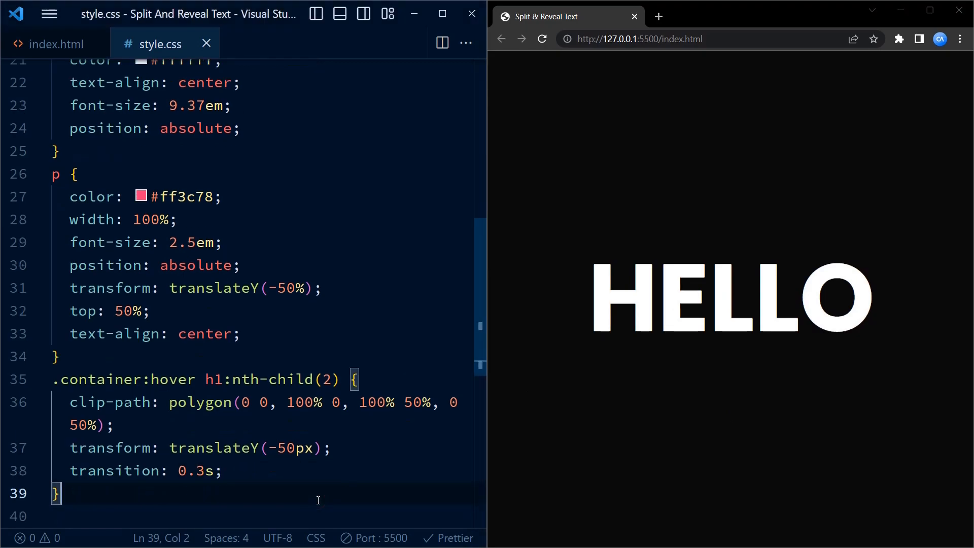
key(enter)
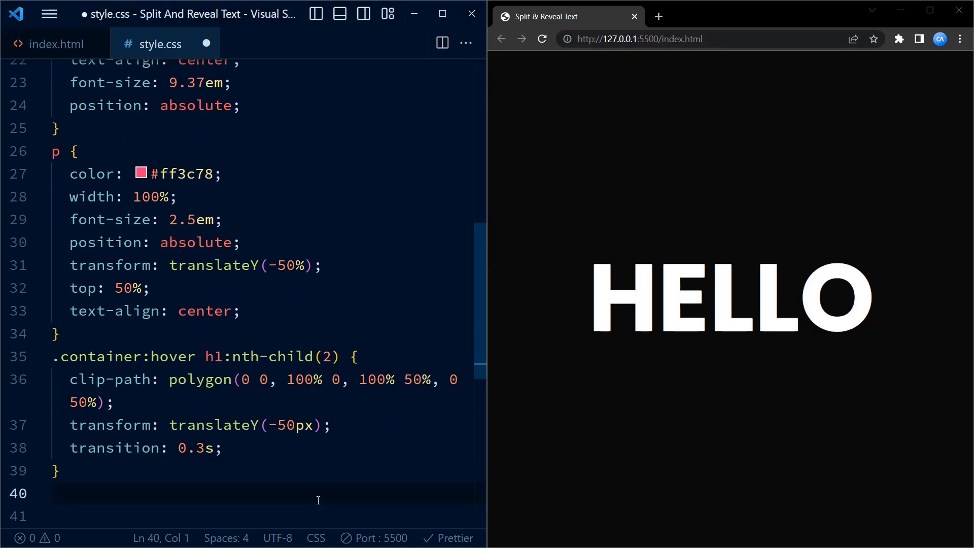
Step: Duplicate the hover rule below and retarget it to h1:nth-child(3)
click(59, 470)
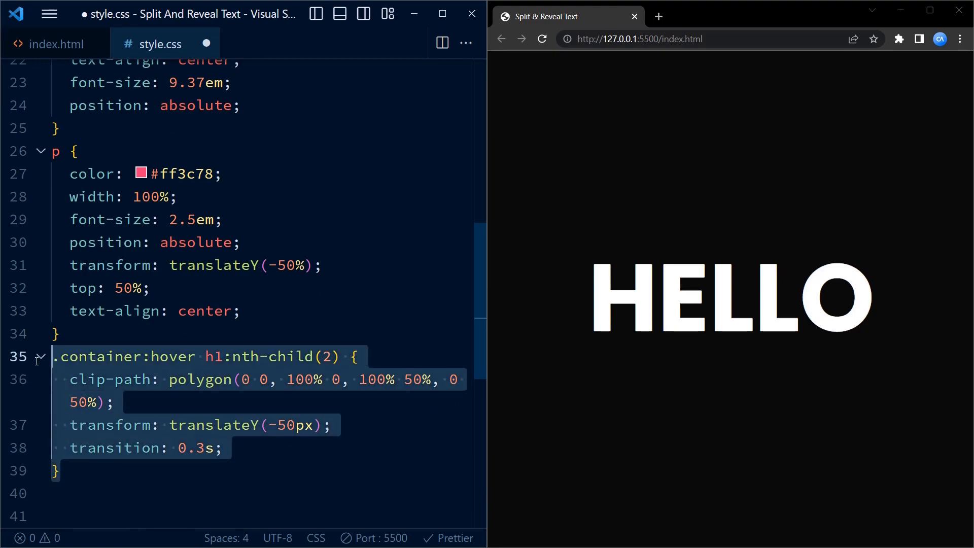
click(117, 493)
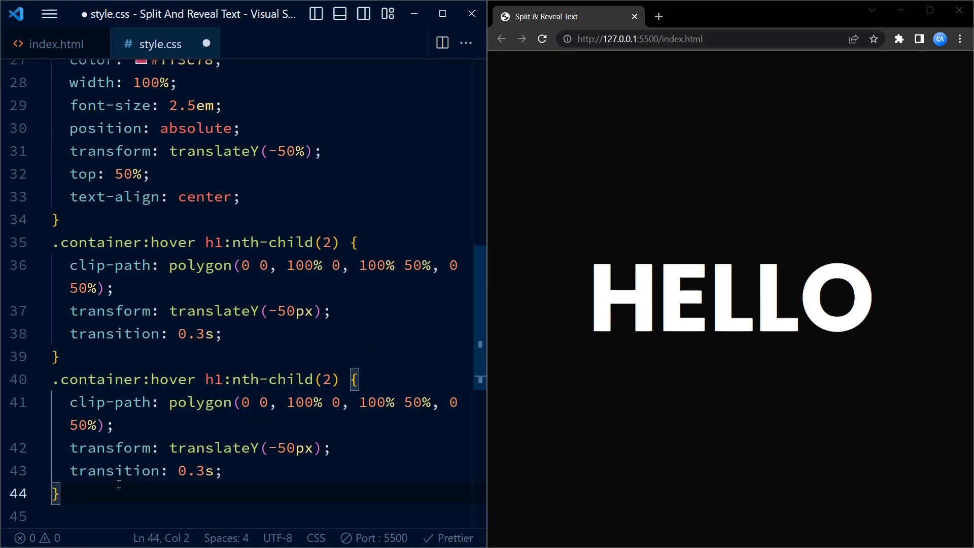
mouse_move(112, 265)
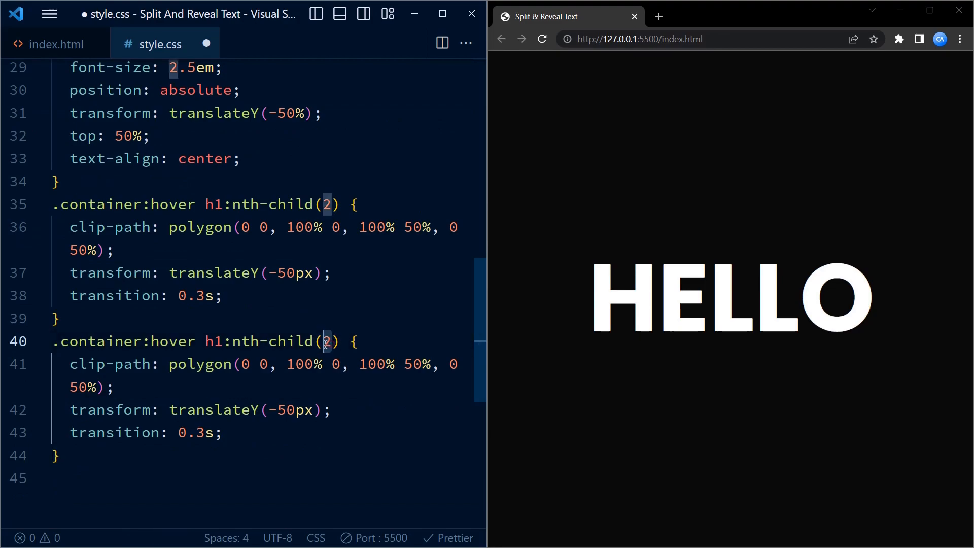
text(3)
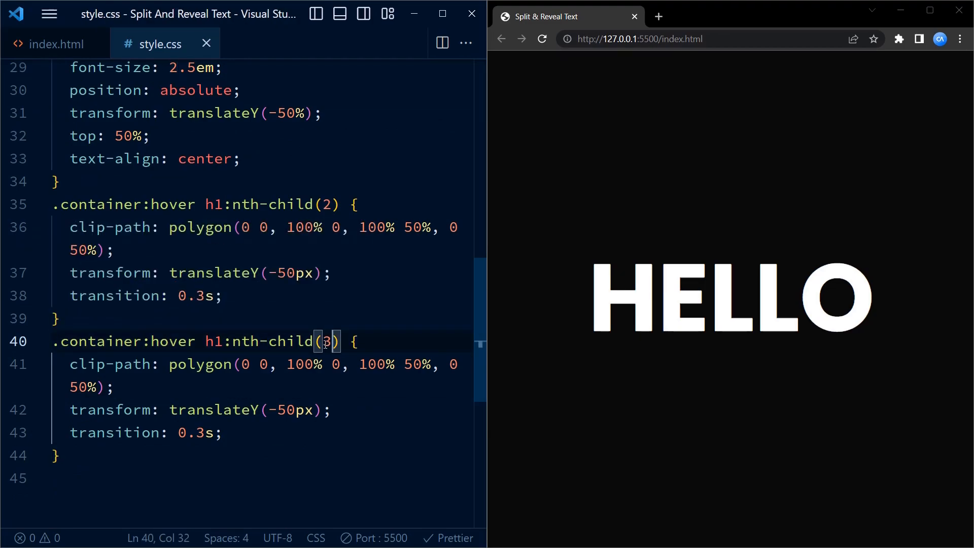
mouse_move(328, 186)
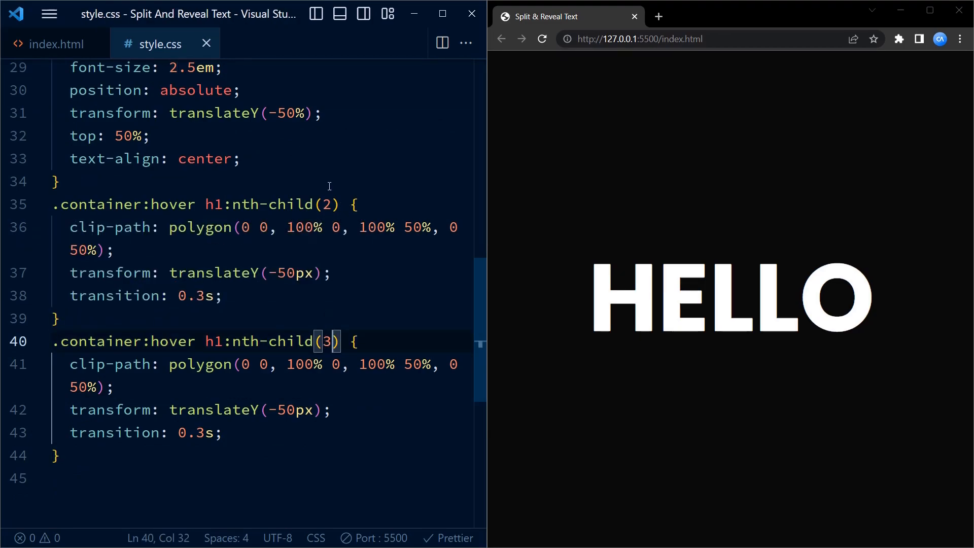
mouse_move(322, 292)
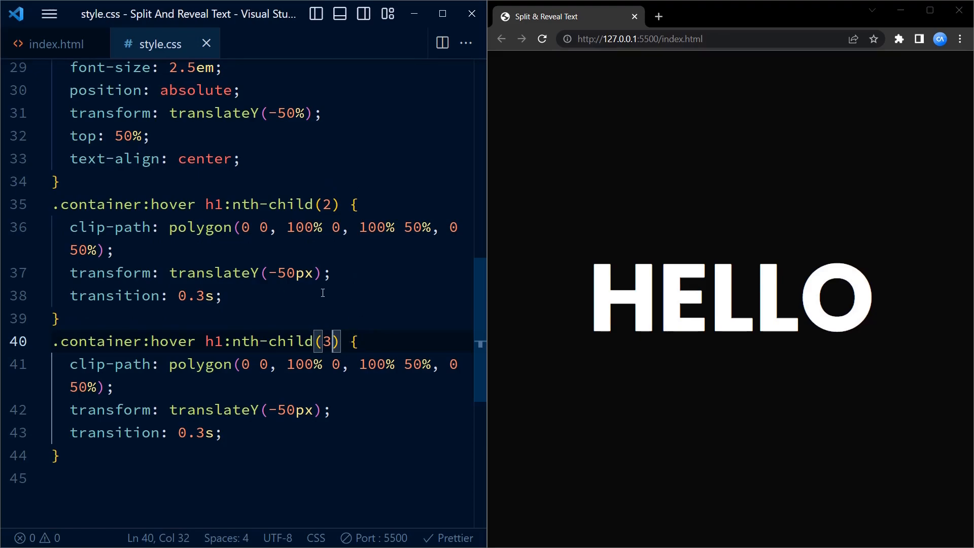
Step: Clip the third heading to its bottom half, polygon(0 50%, 100% 50%, 100% 100%, 0 100%), sliding 50px down
click(267, 364)
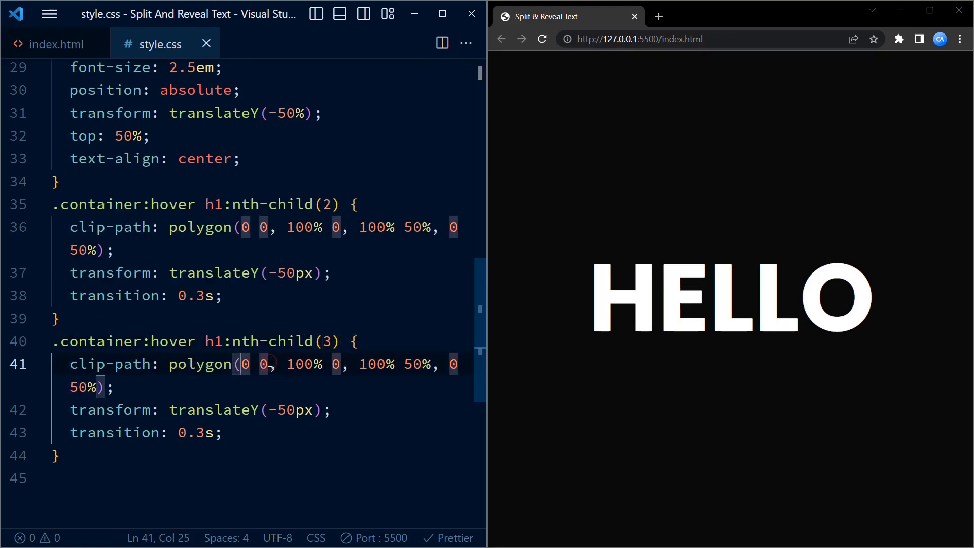
text(5)
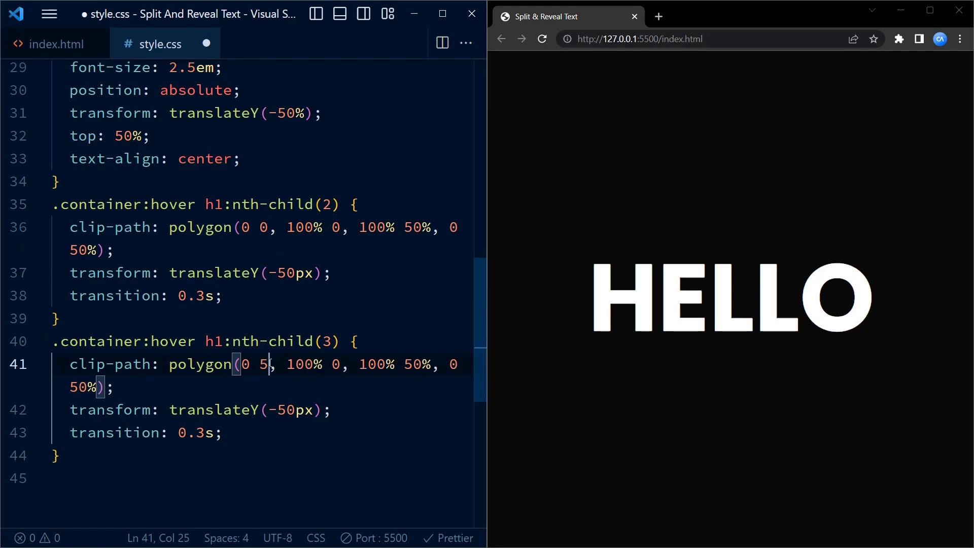
text(0%)
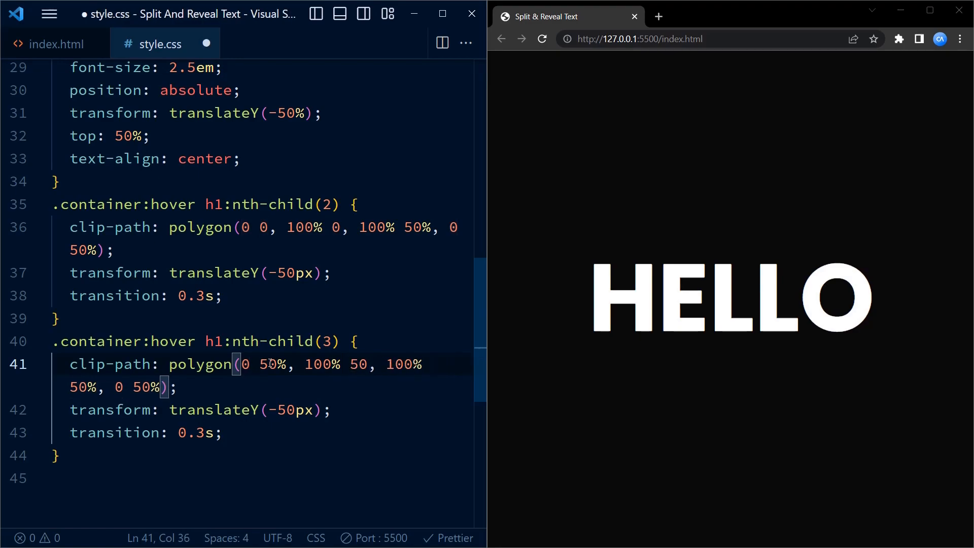
text(%,)
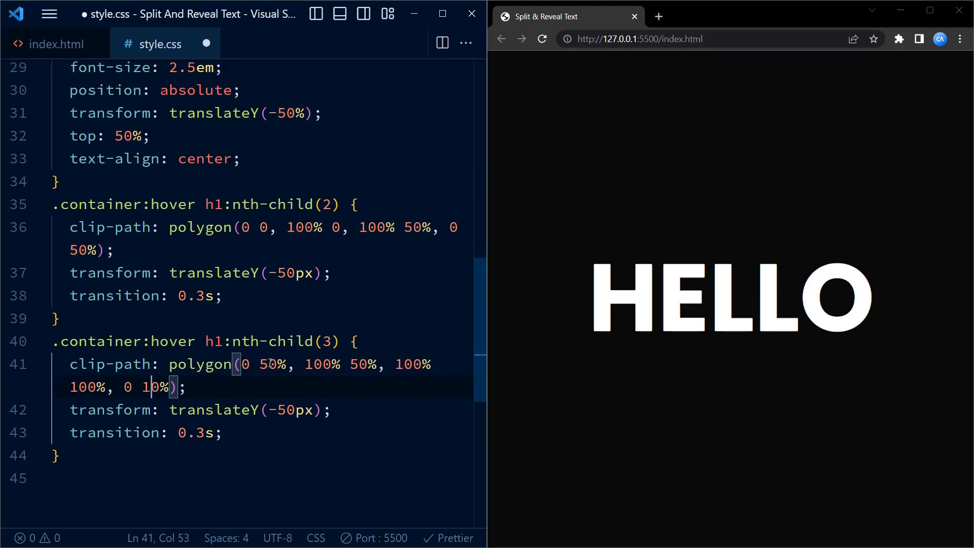
text(0)
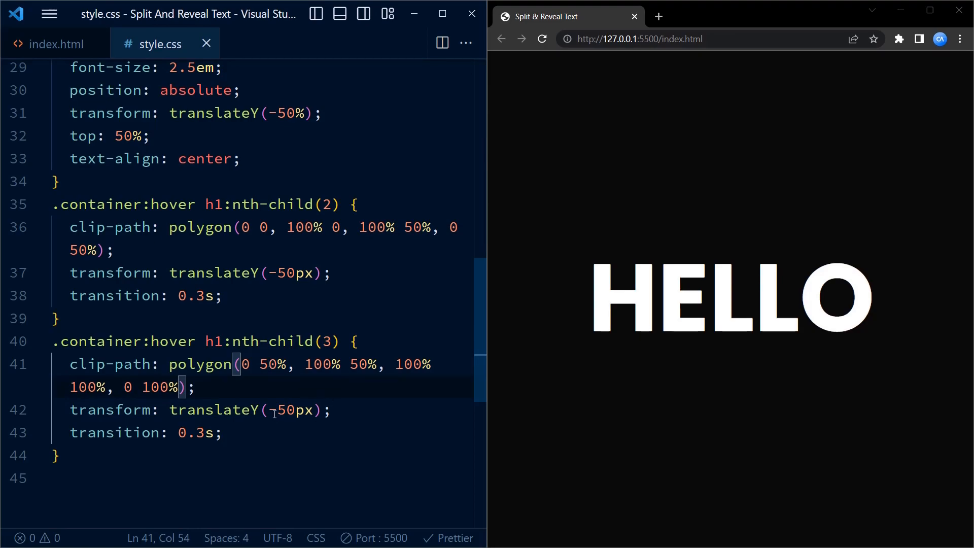
click(280, 410)
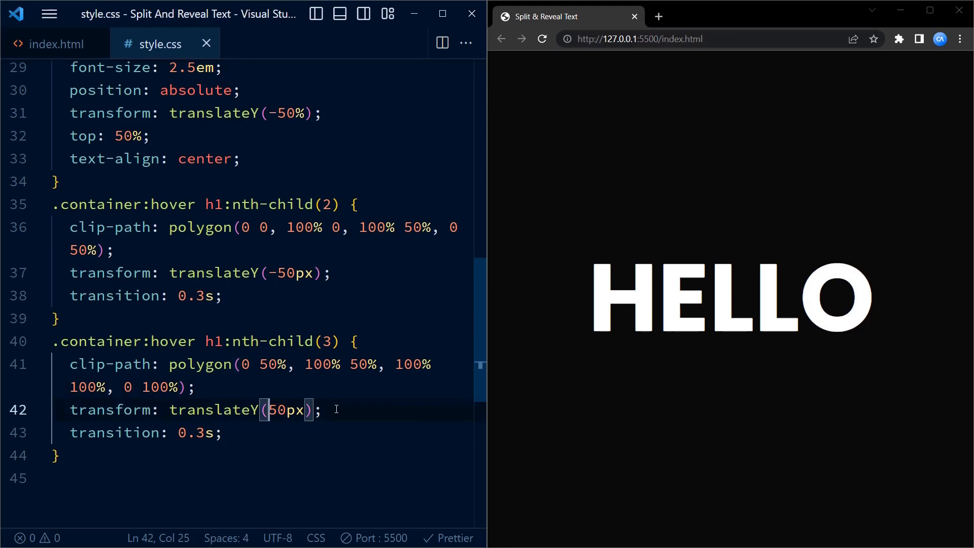
mouse_move(750, 411)
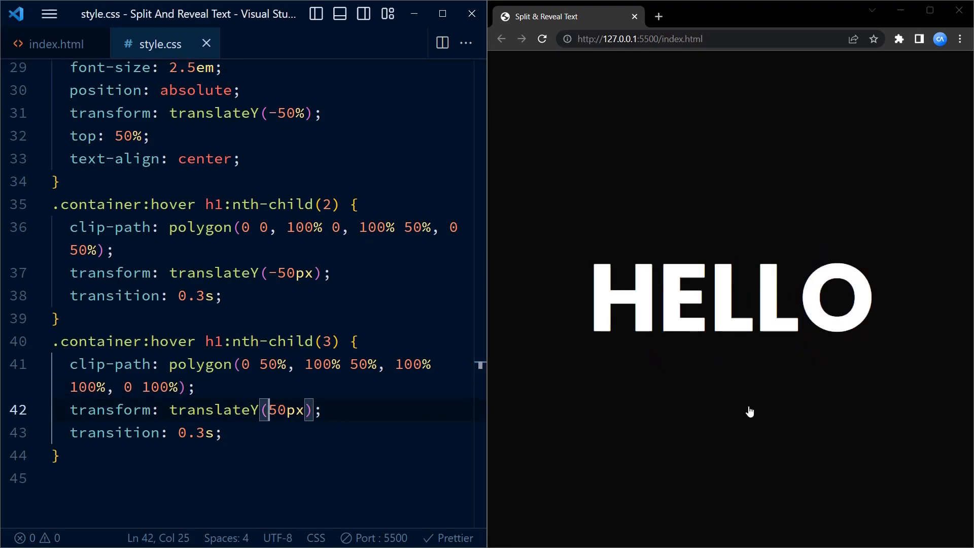
mouse_move(683, 304)
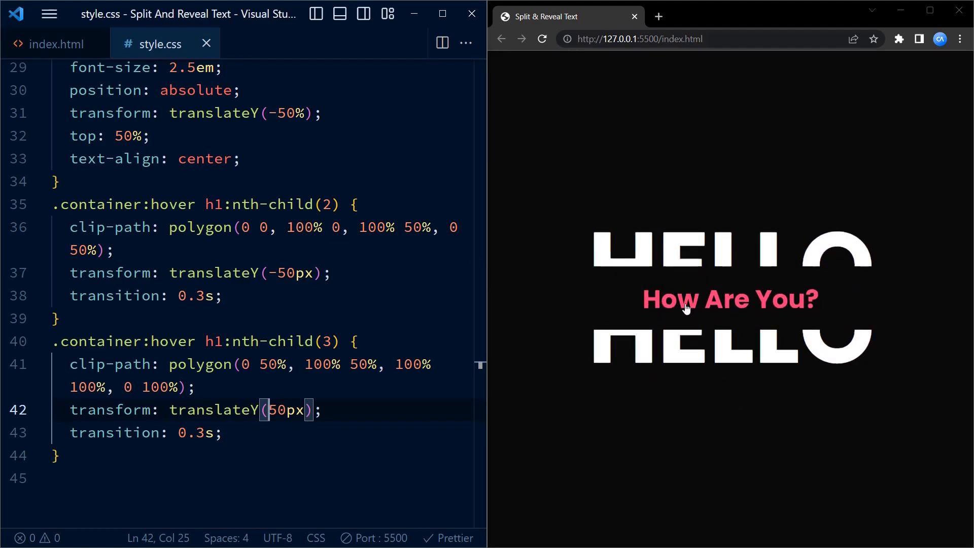
mouse_move(825, 403)
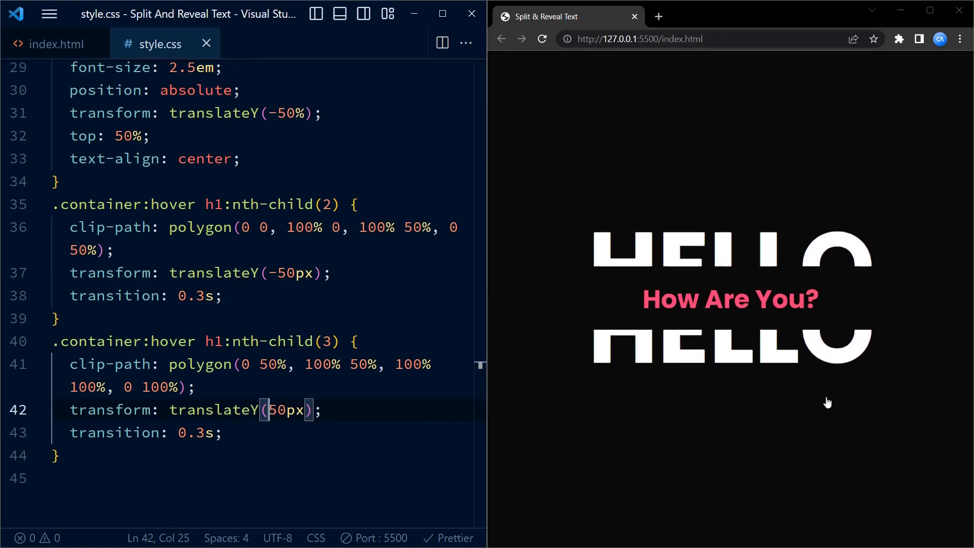
mouse_move(822, 409)
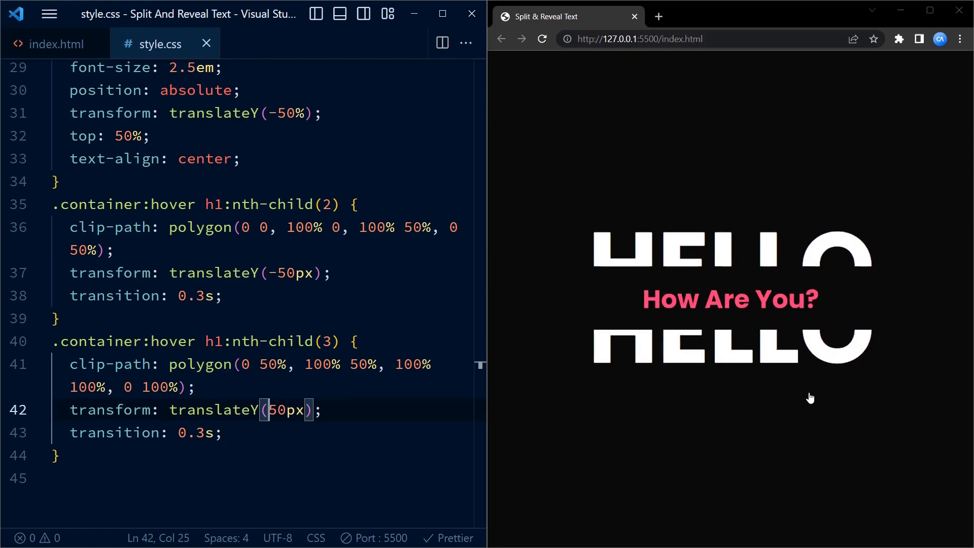
mouse_move(816, 406)
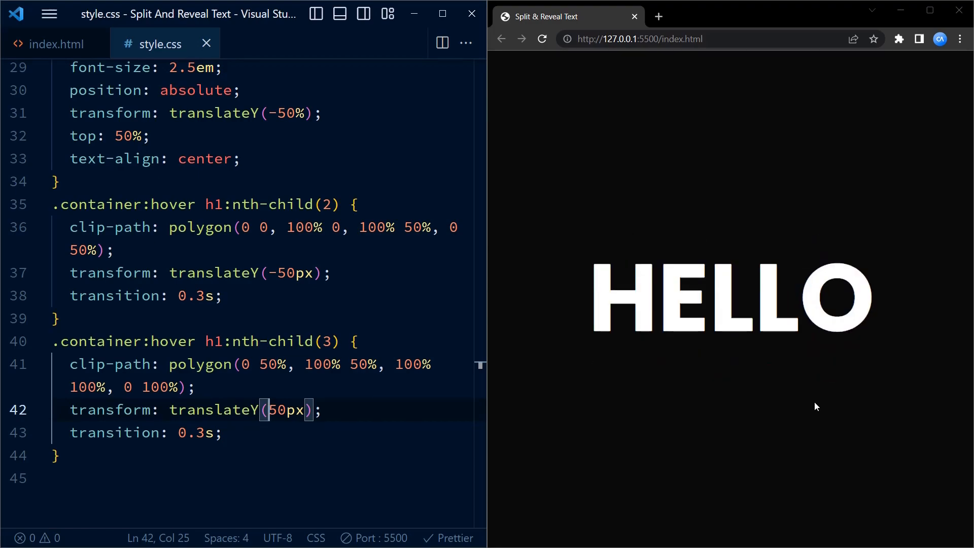